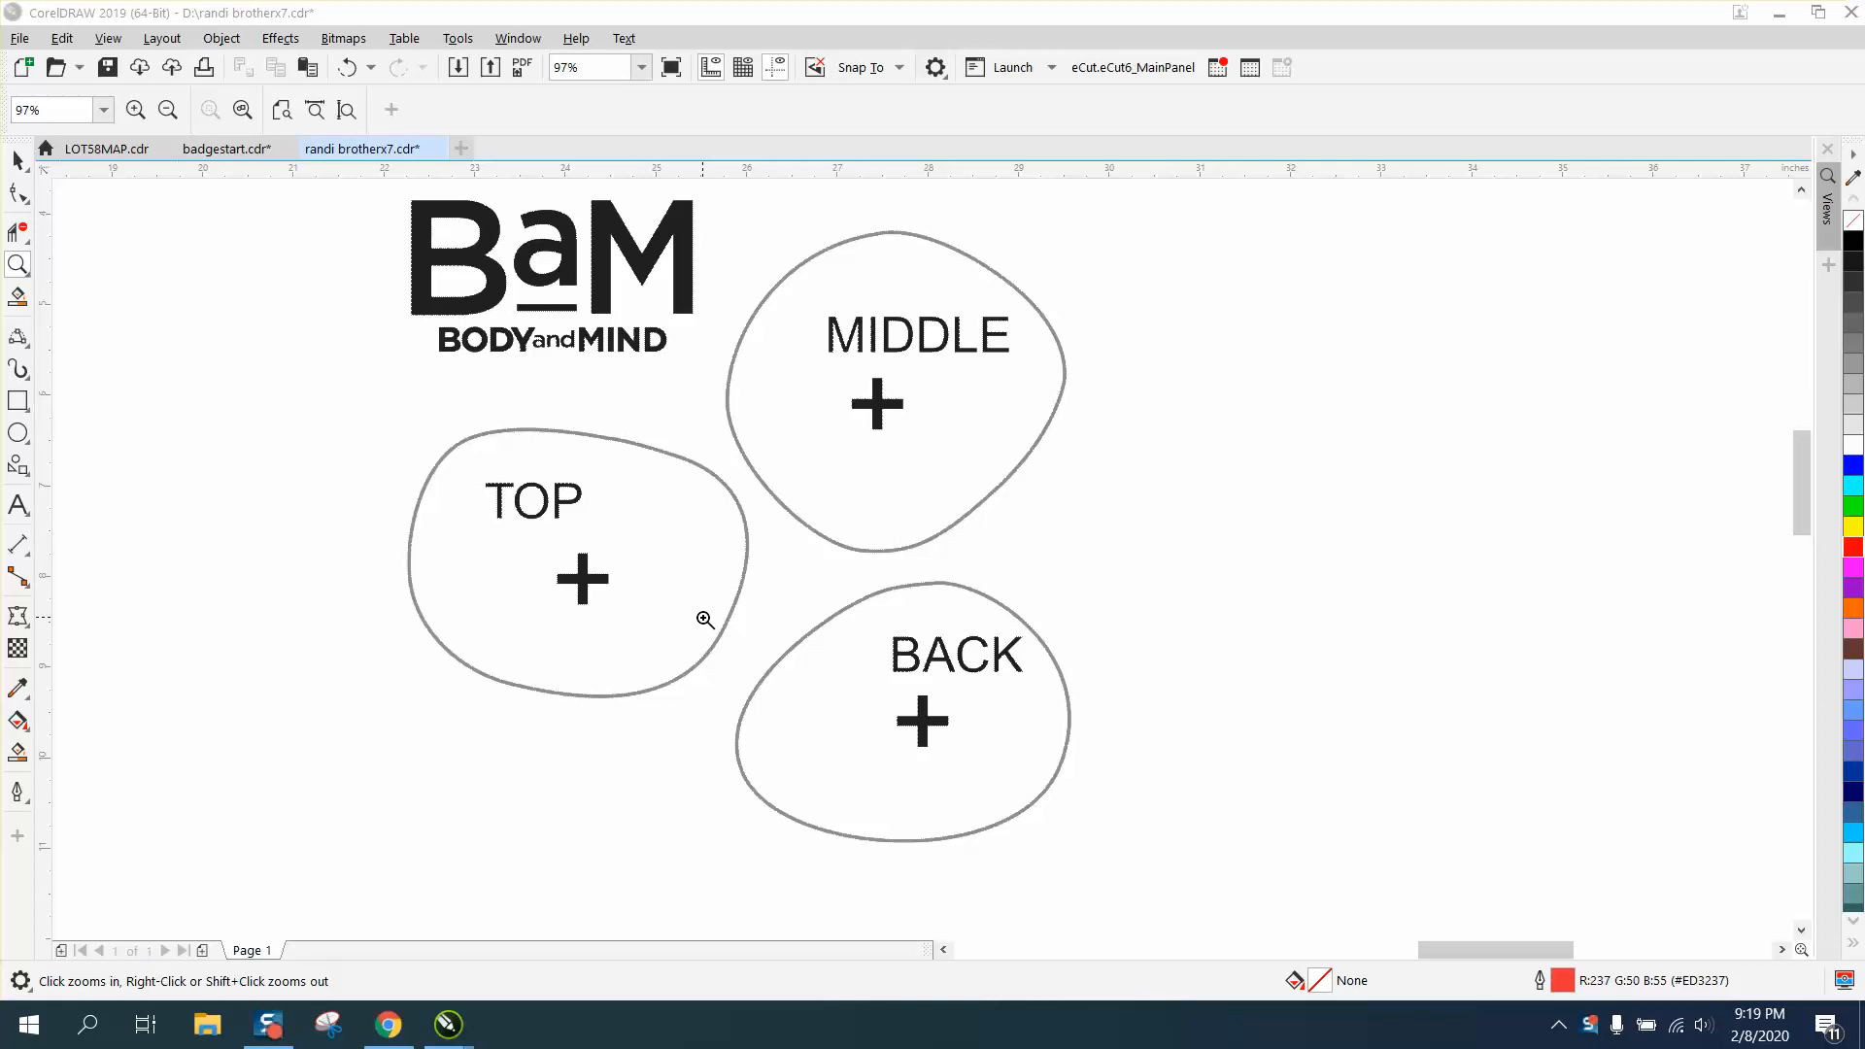
mouse_move(692, 450)
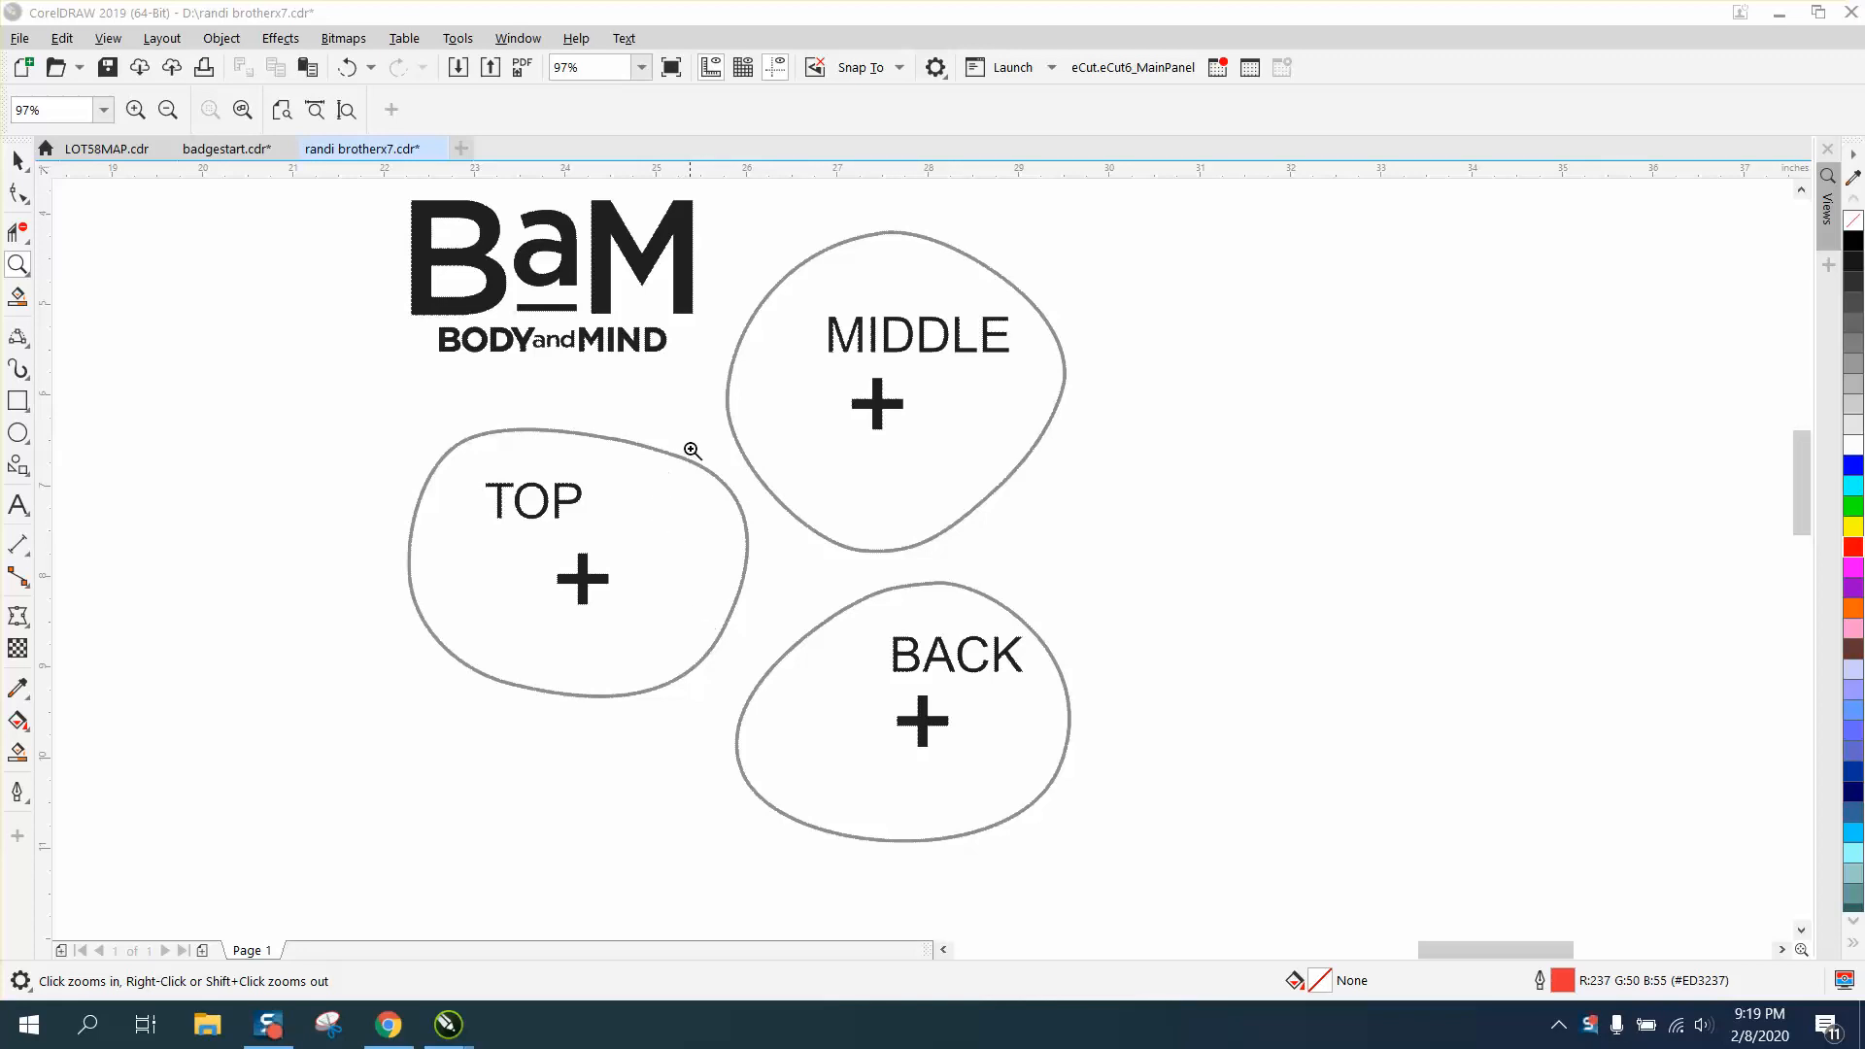
Step: Inspect the badge artwork up close, then select the scanned badge bitmap with the Pick tool
click(692, 449)
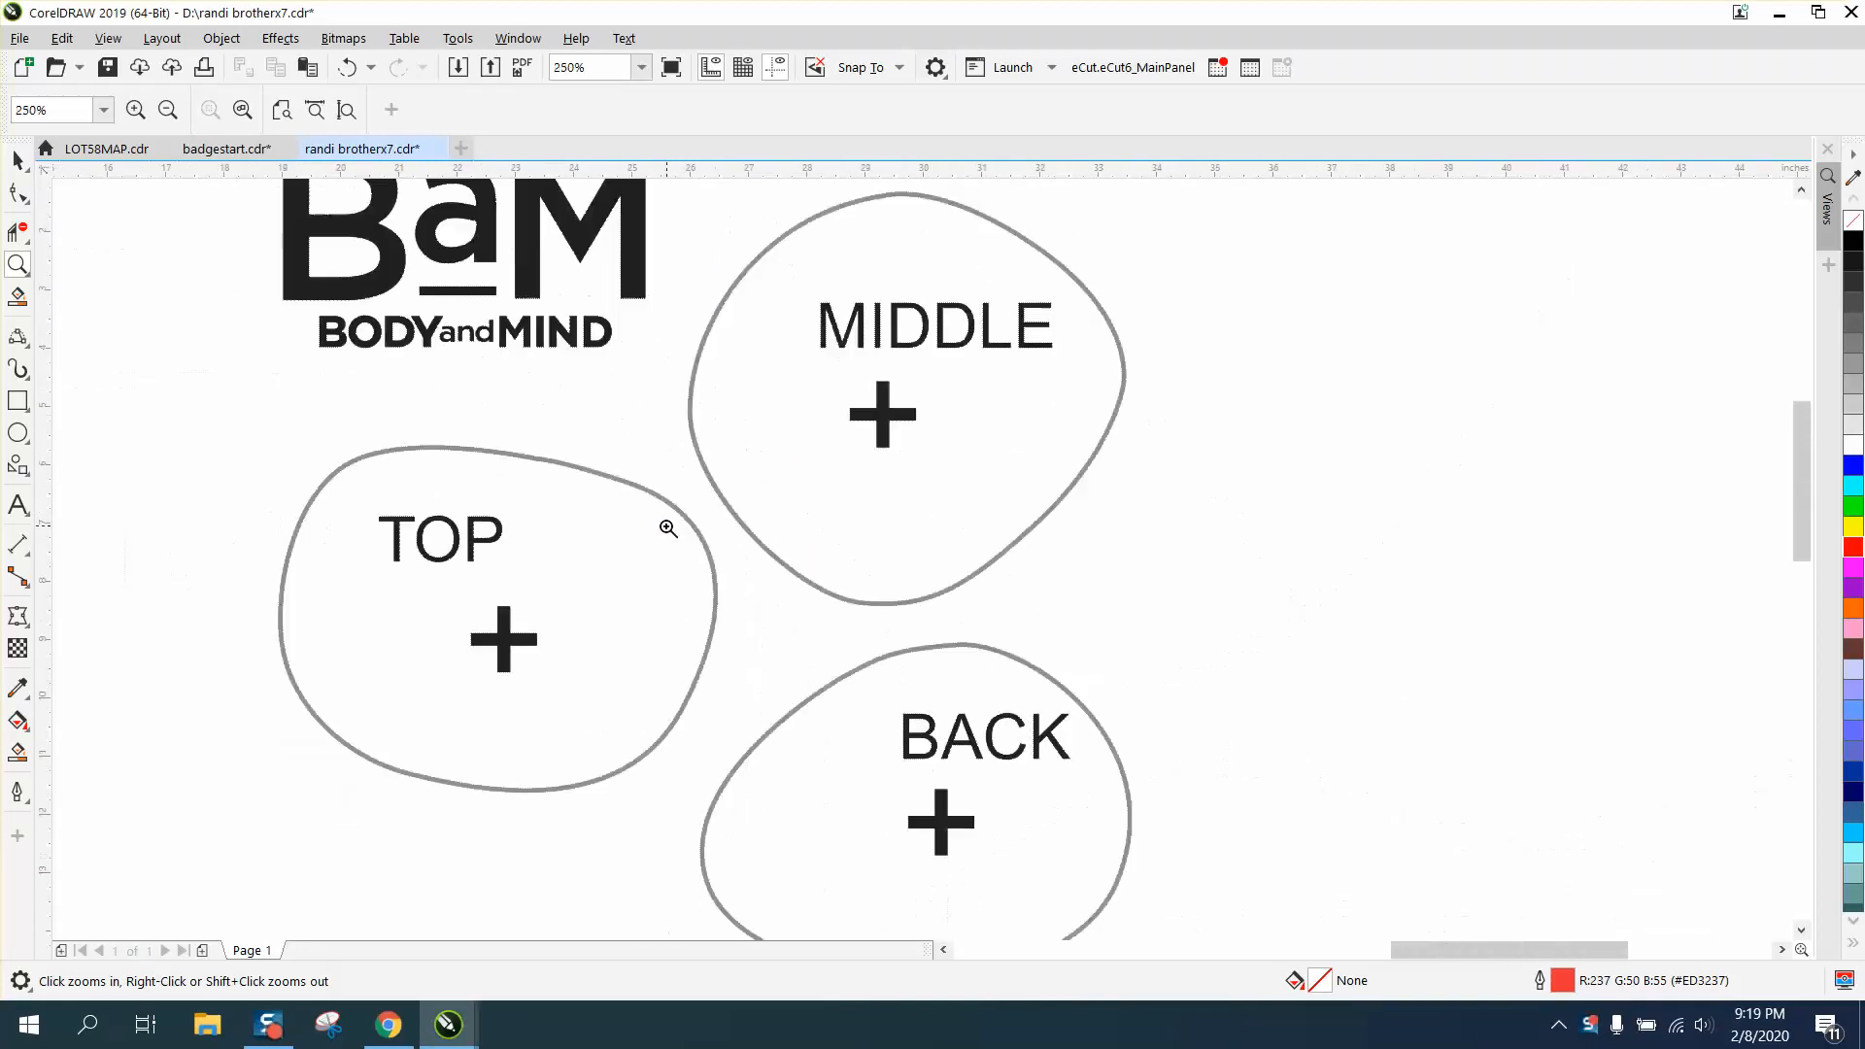
right_click(669, 529)
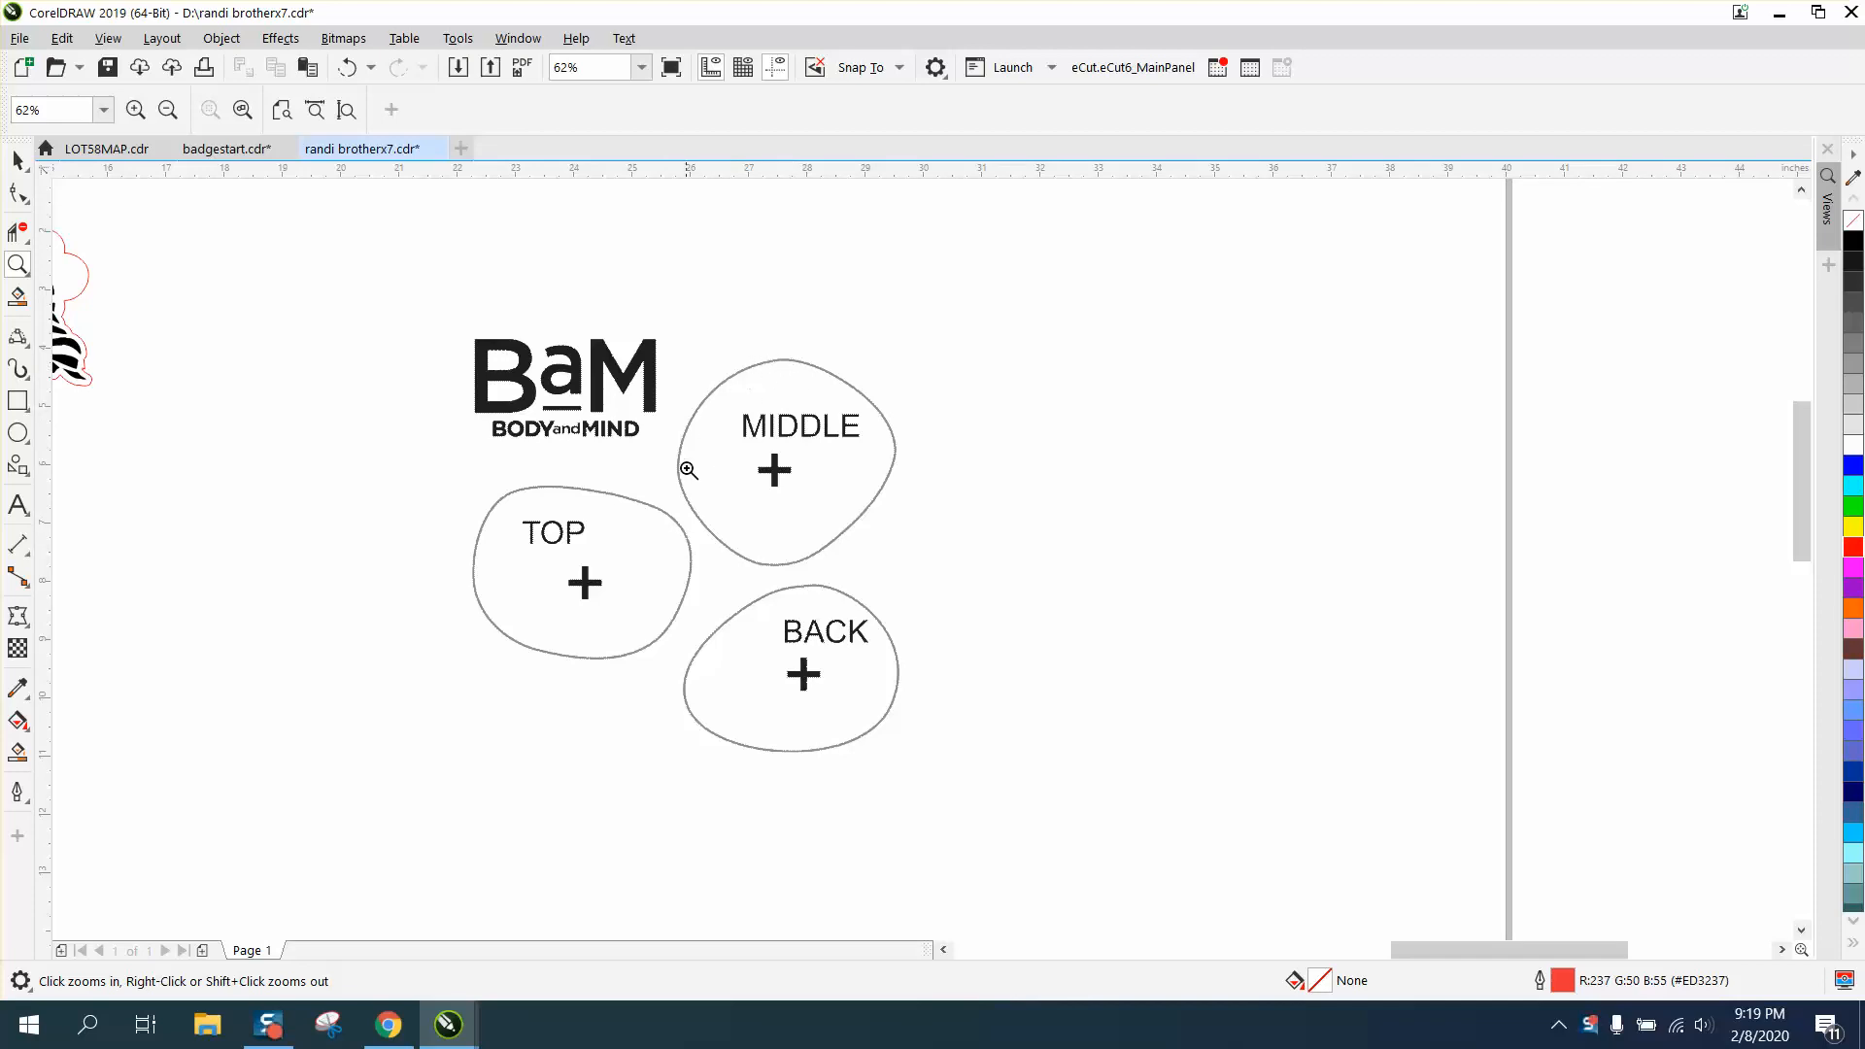
mouse_move(680, 455)
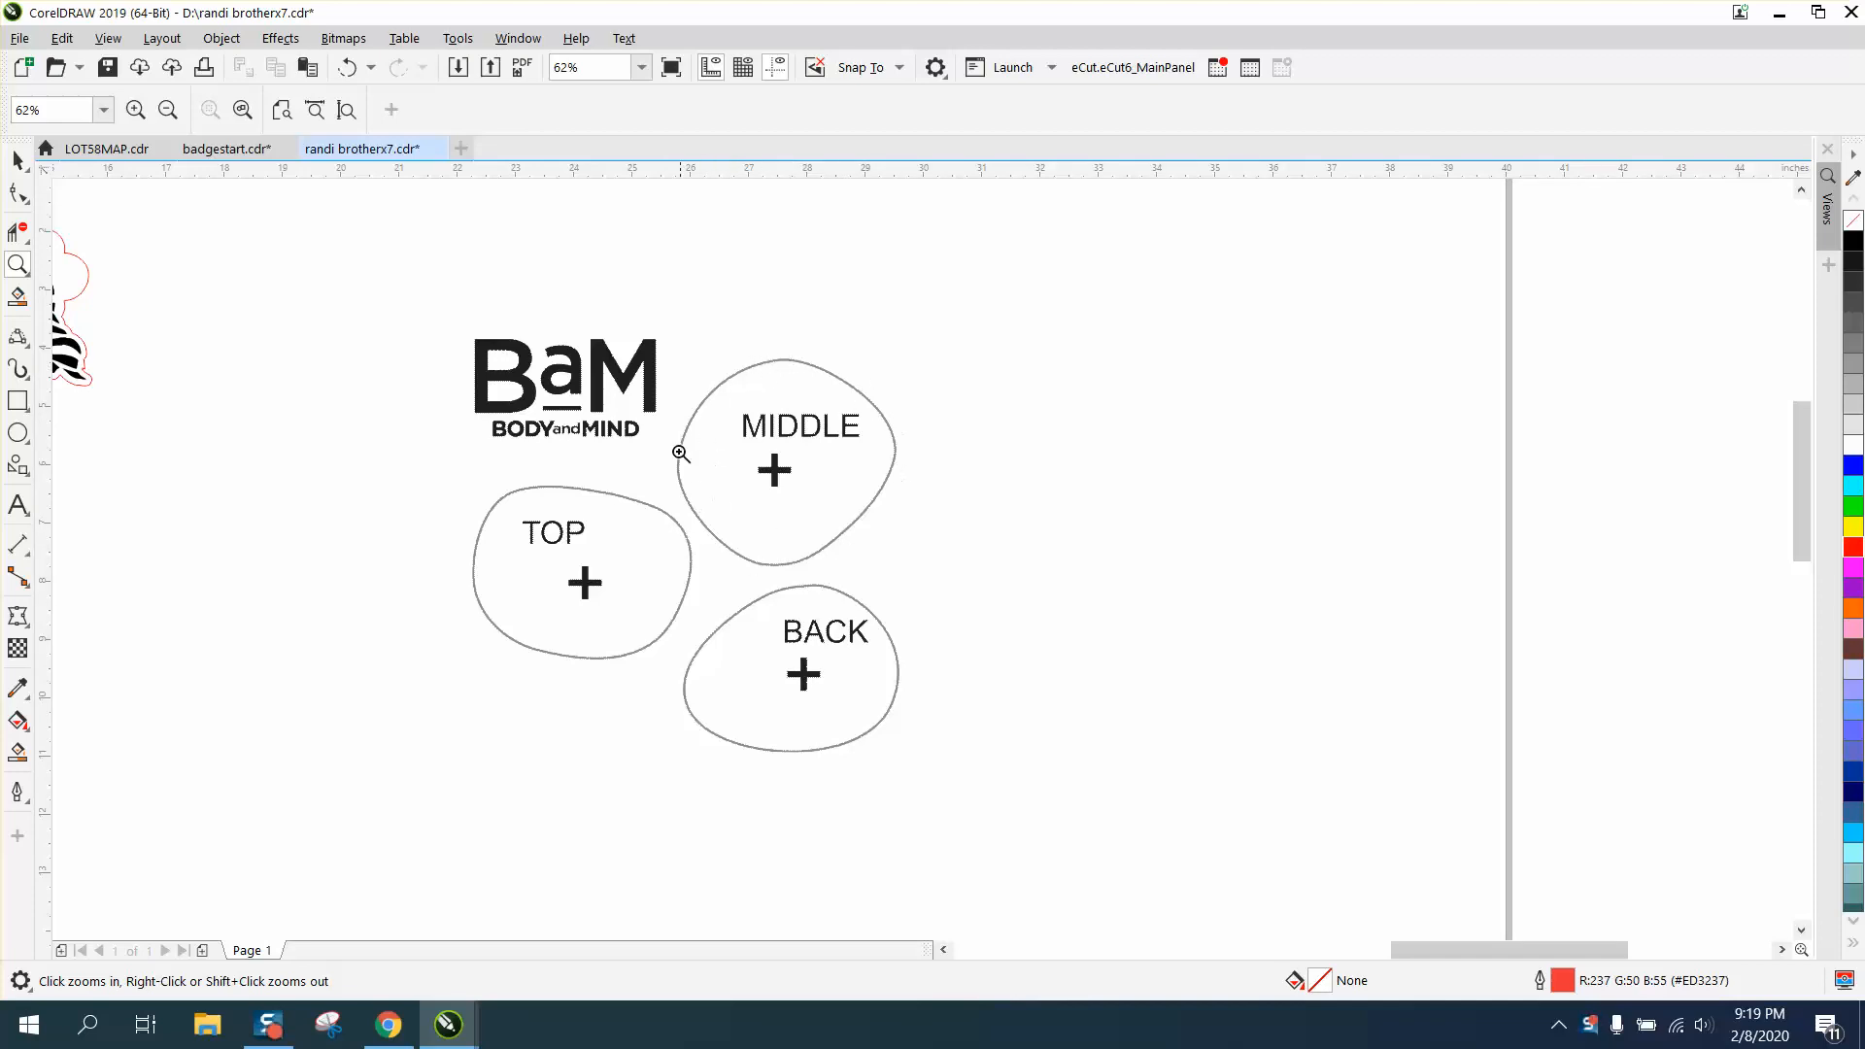
click(18, 161)
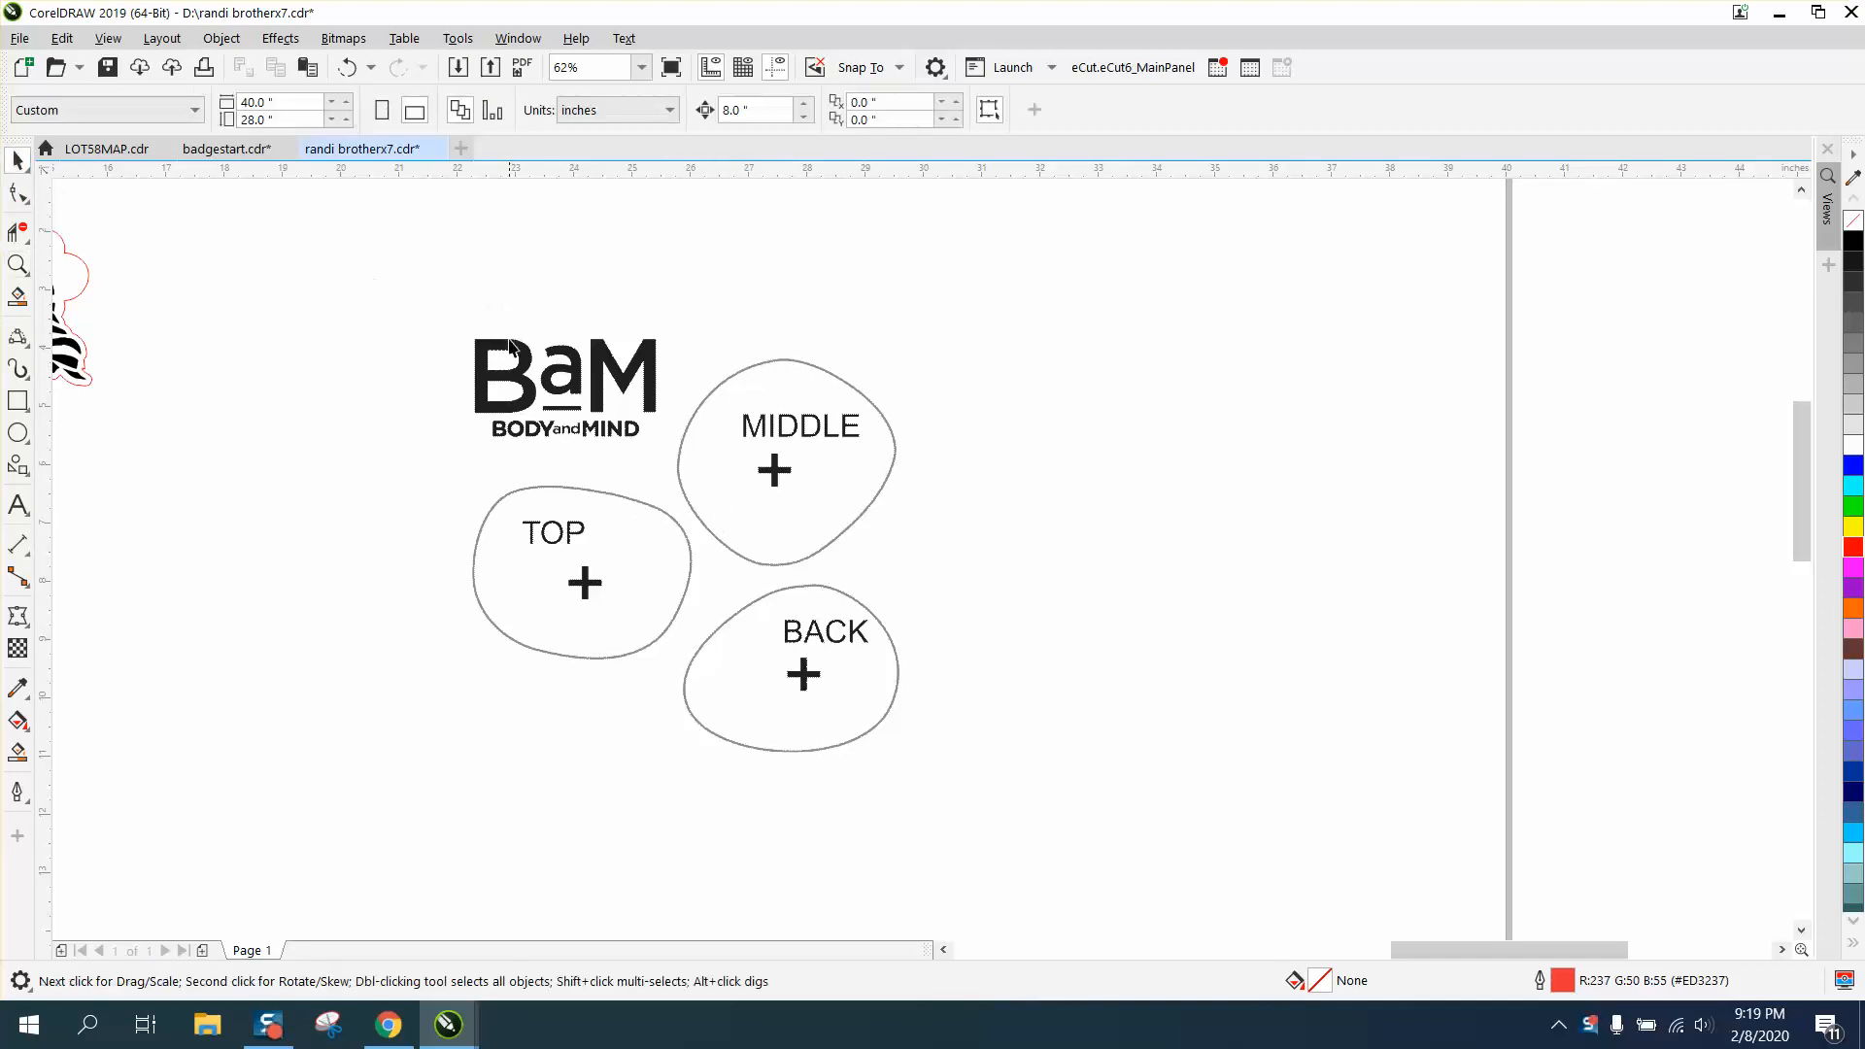
click(565, 387)
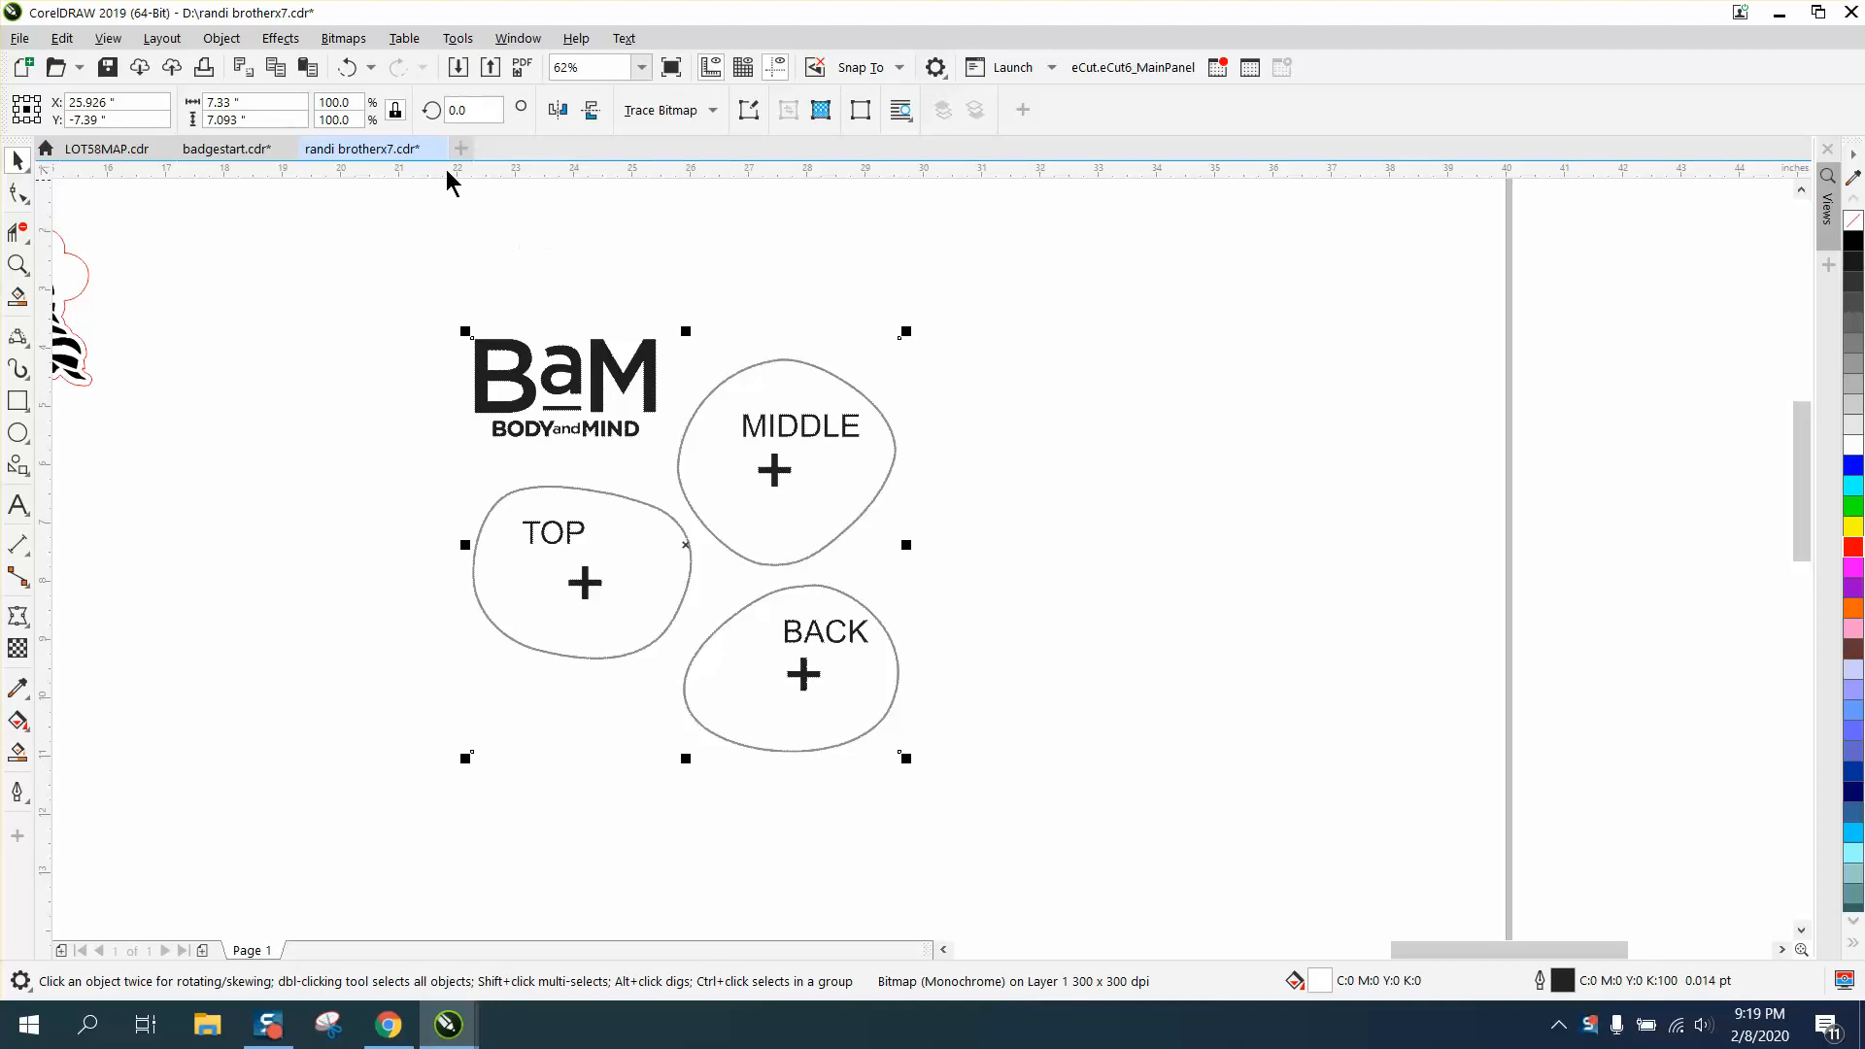
Step: Start a Quick Trace of the badge bitmap, producing a 36-curve, two-colour PowerTRACE preview
click(342, 37)
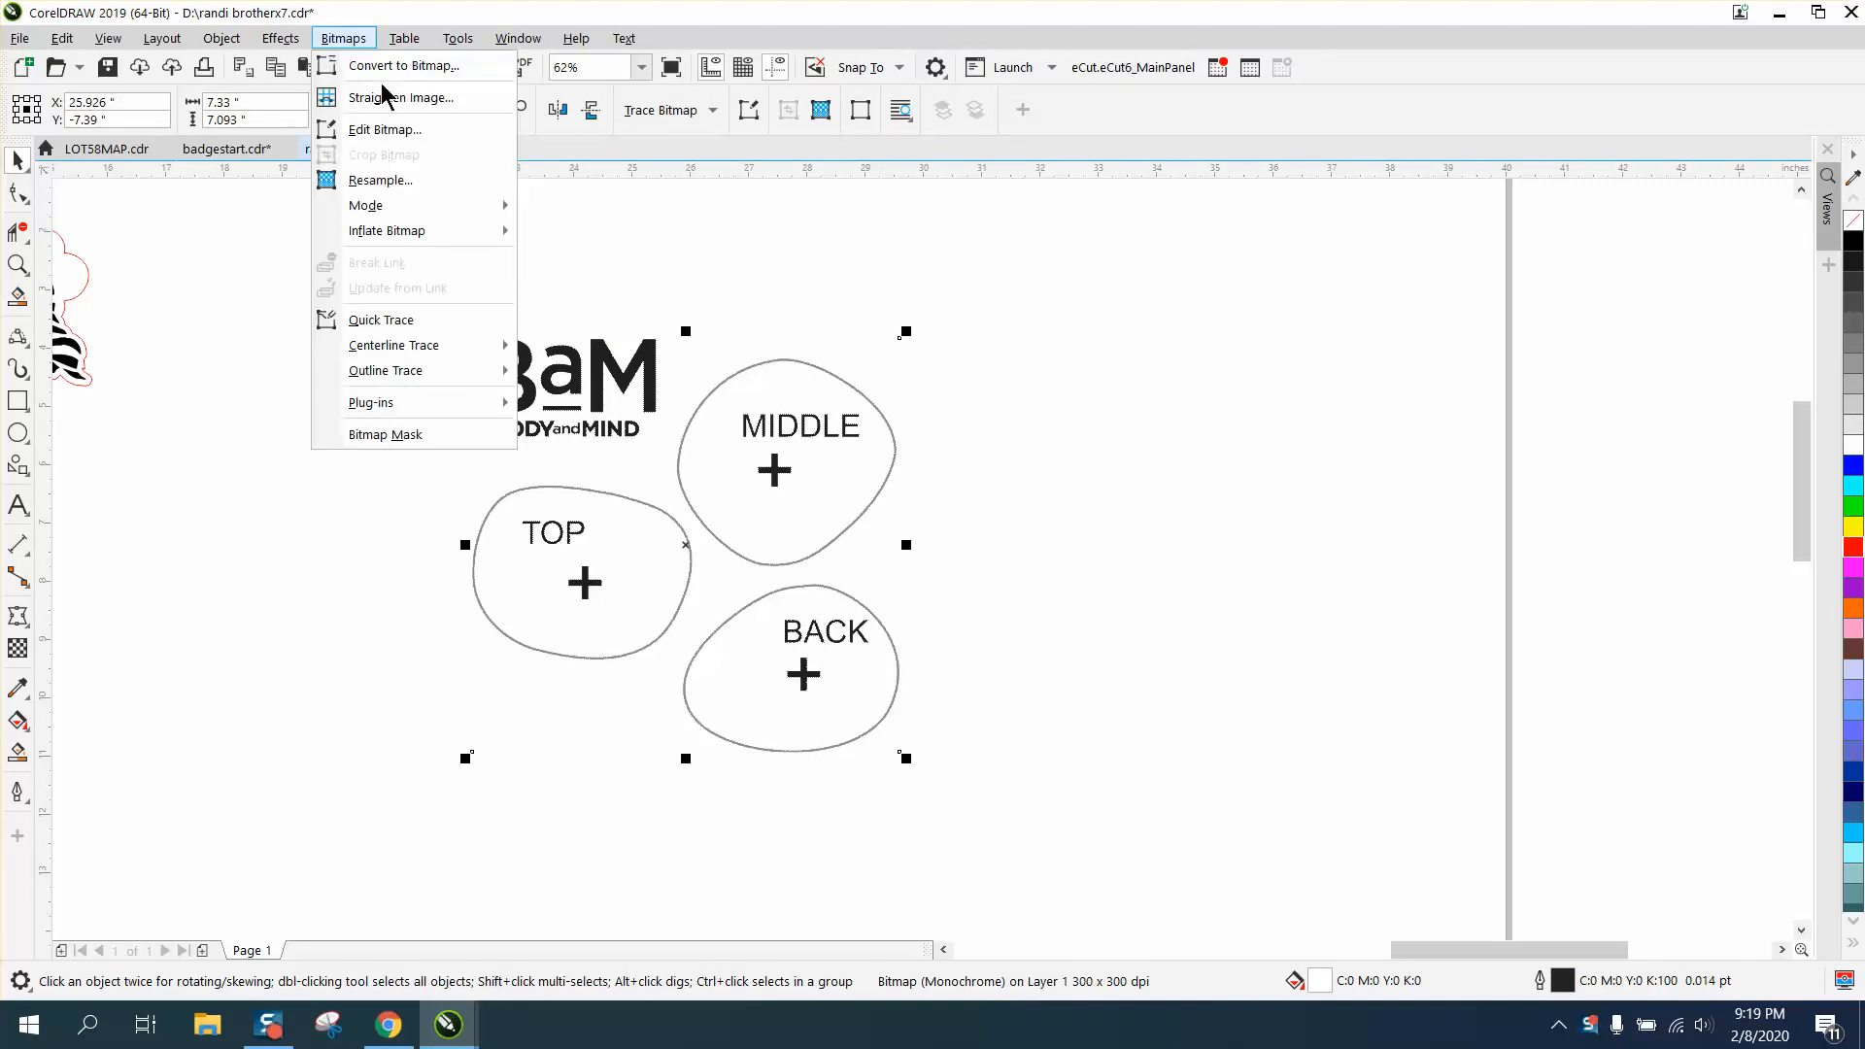
click(381, 179)
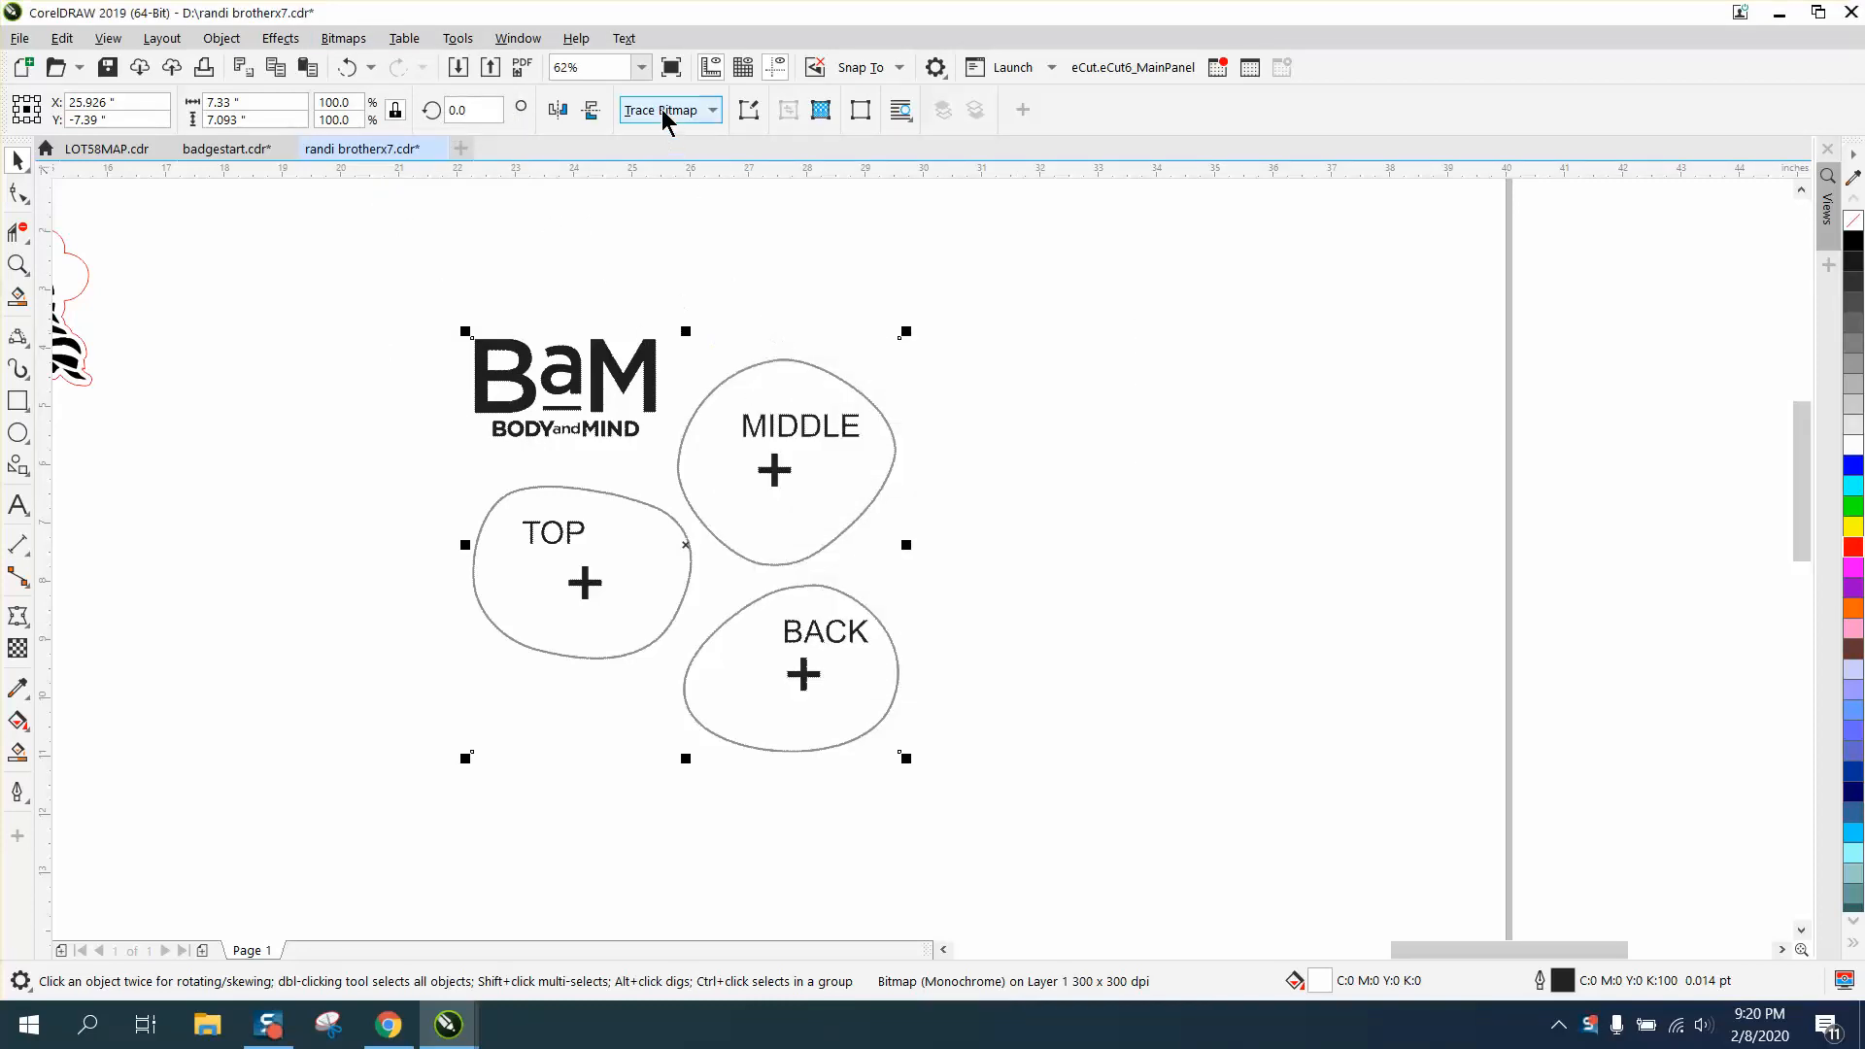
click(668, 109)
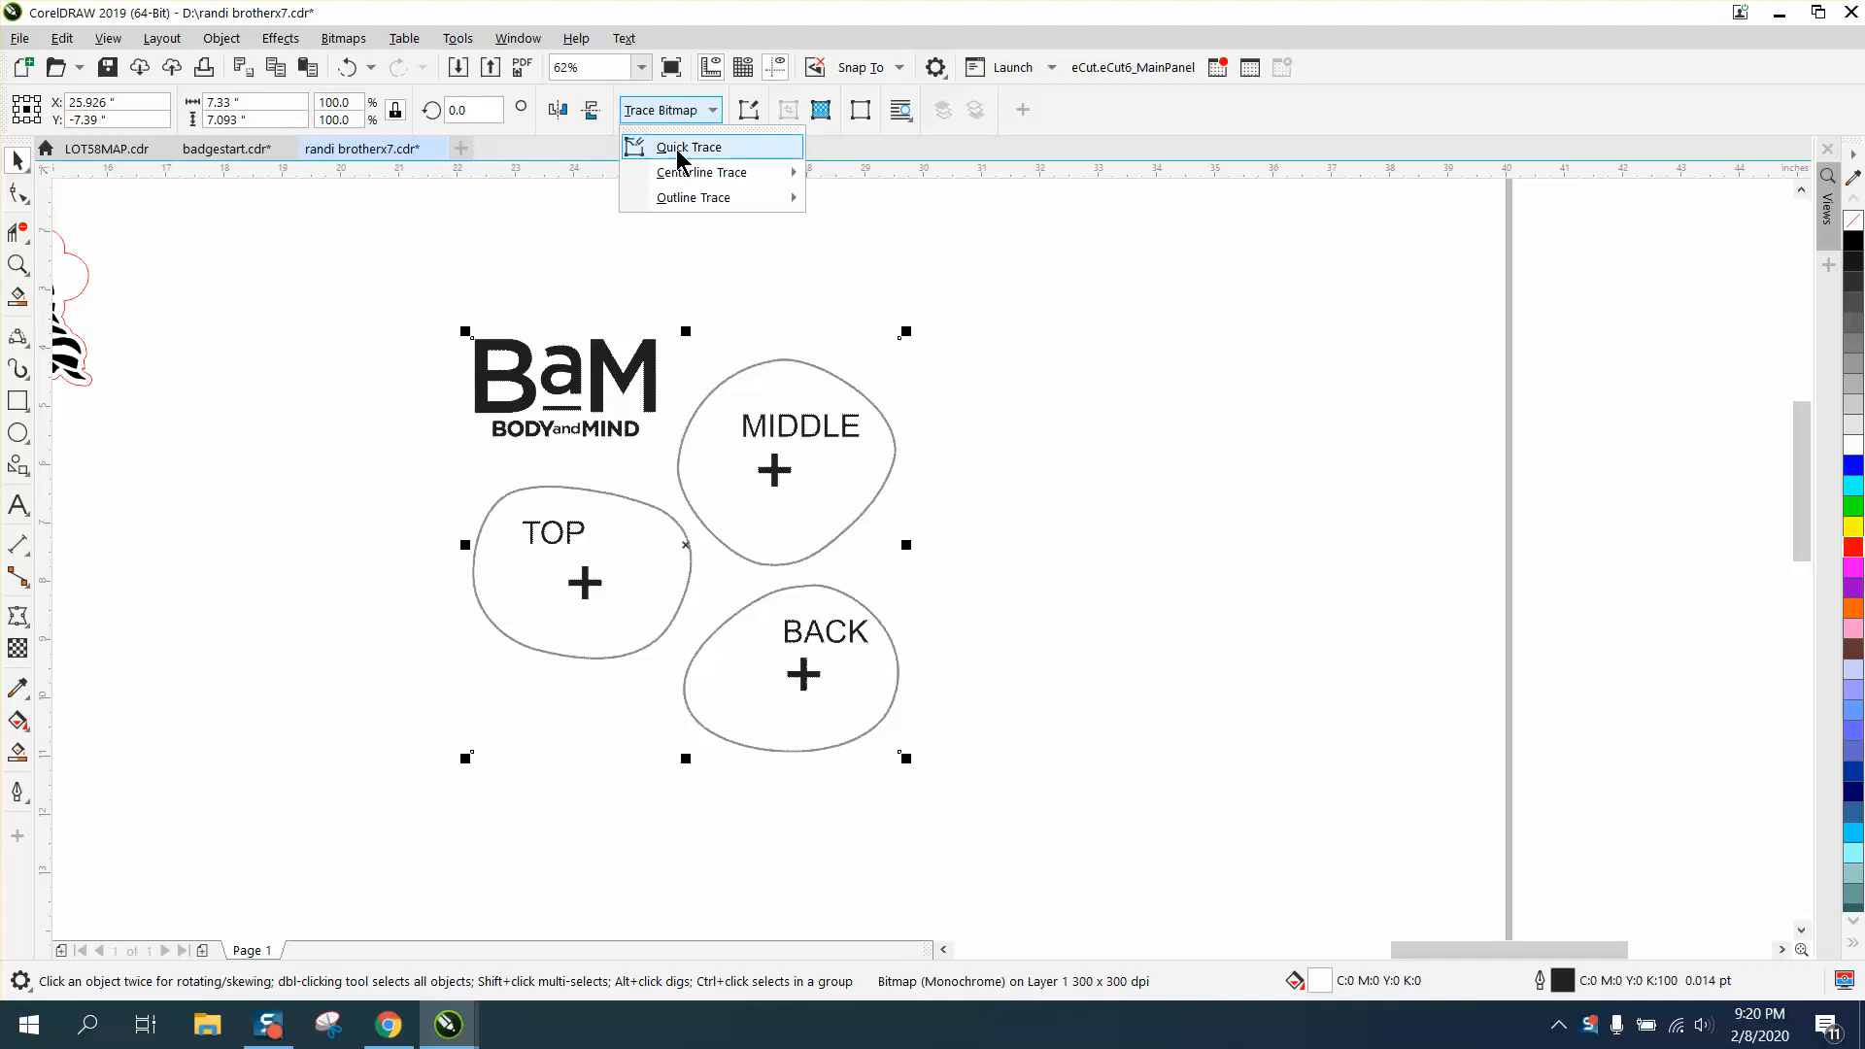
click(688, 145)
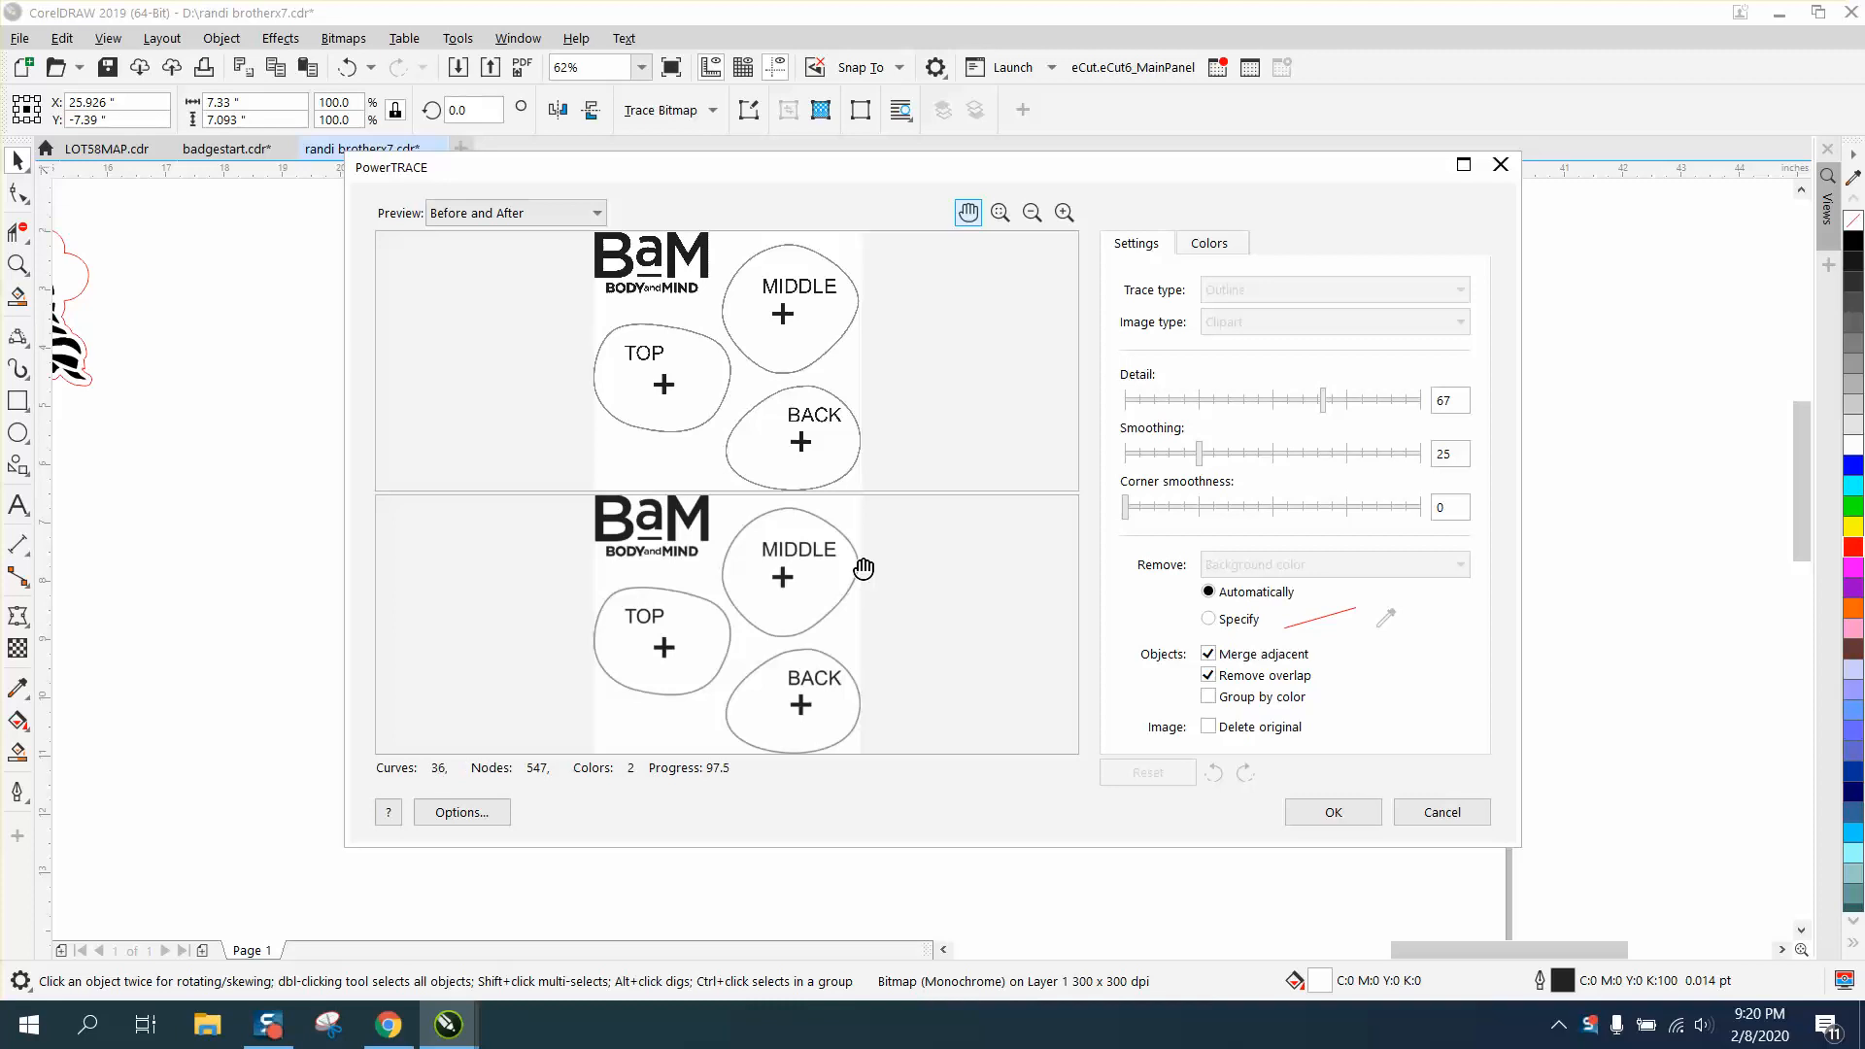
Step: Accept the PowerTRACE result, placing a 36-object vector copy beside the original bitmap
click(1332, 812)
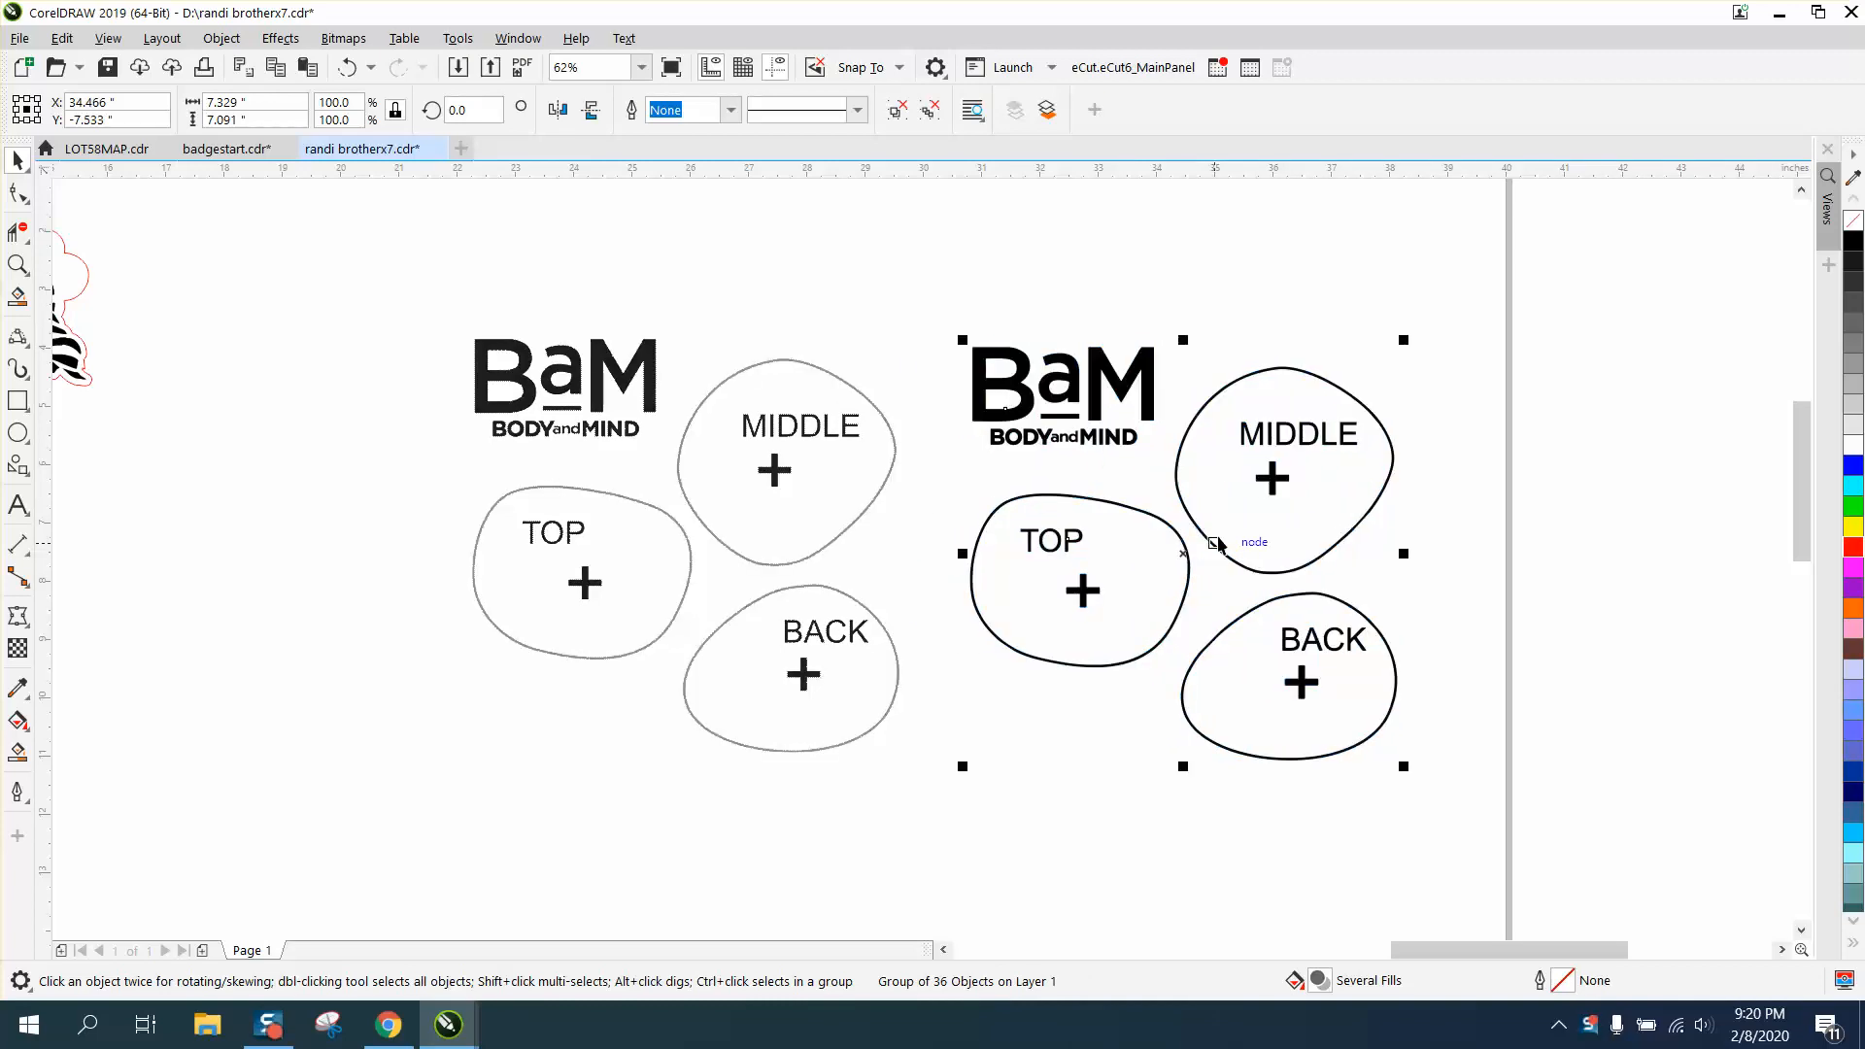
mouse_move(970, 426)
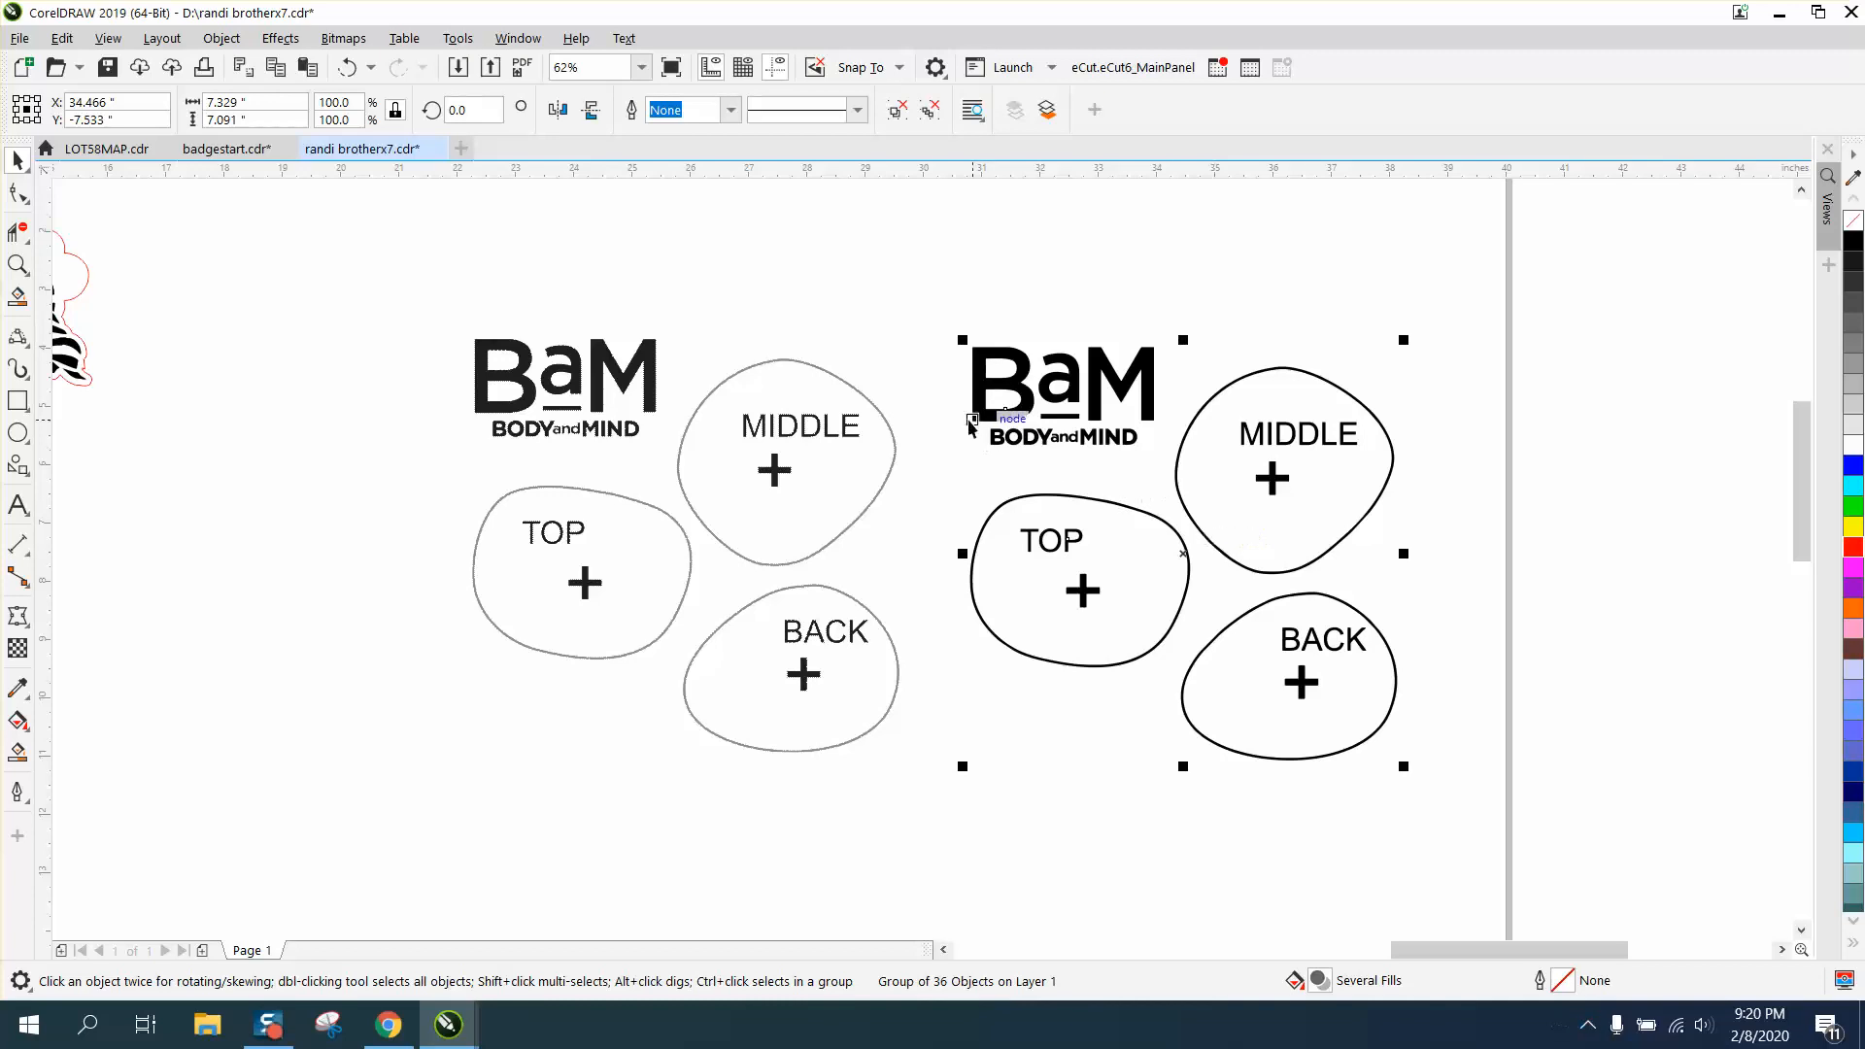
mouse_move(962, 552)
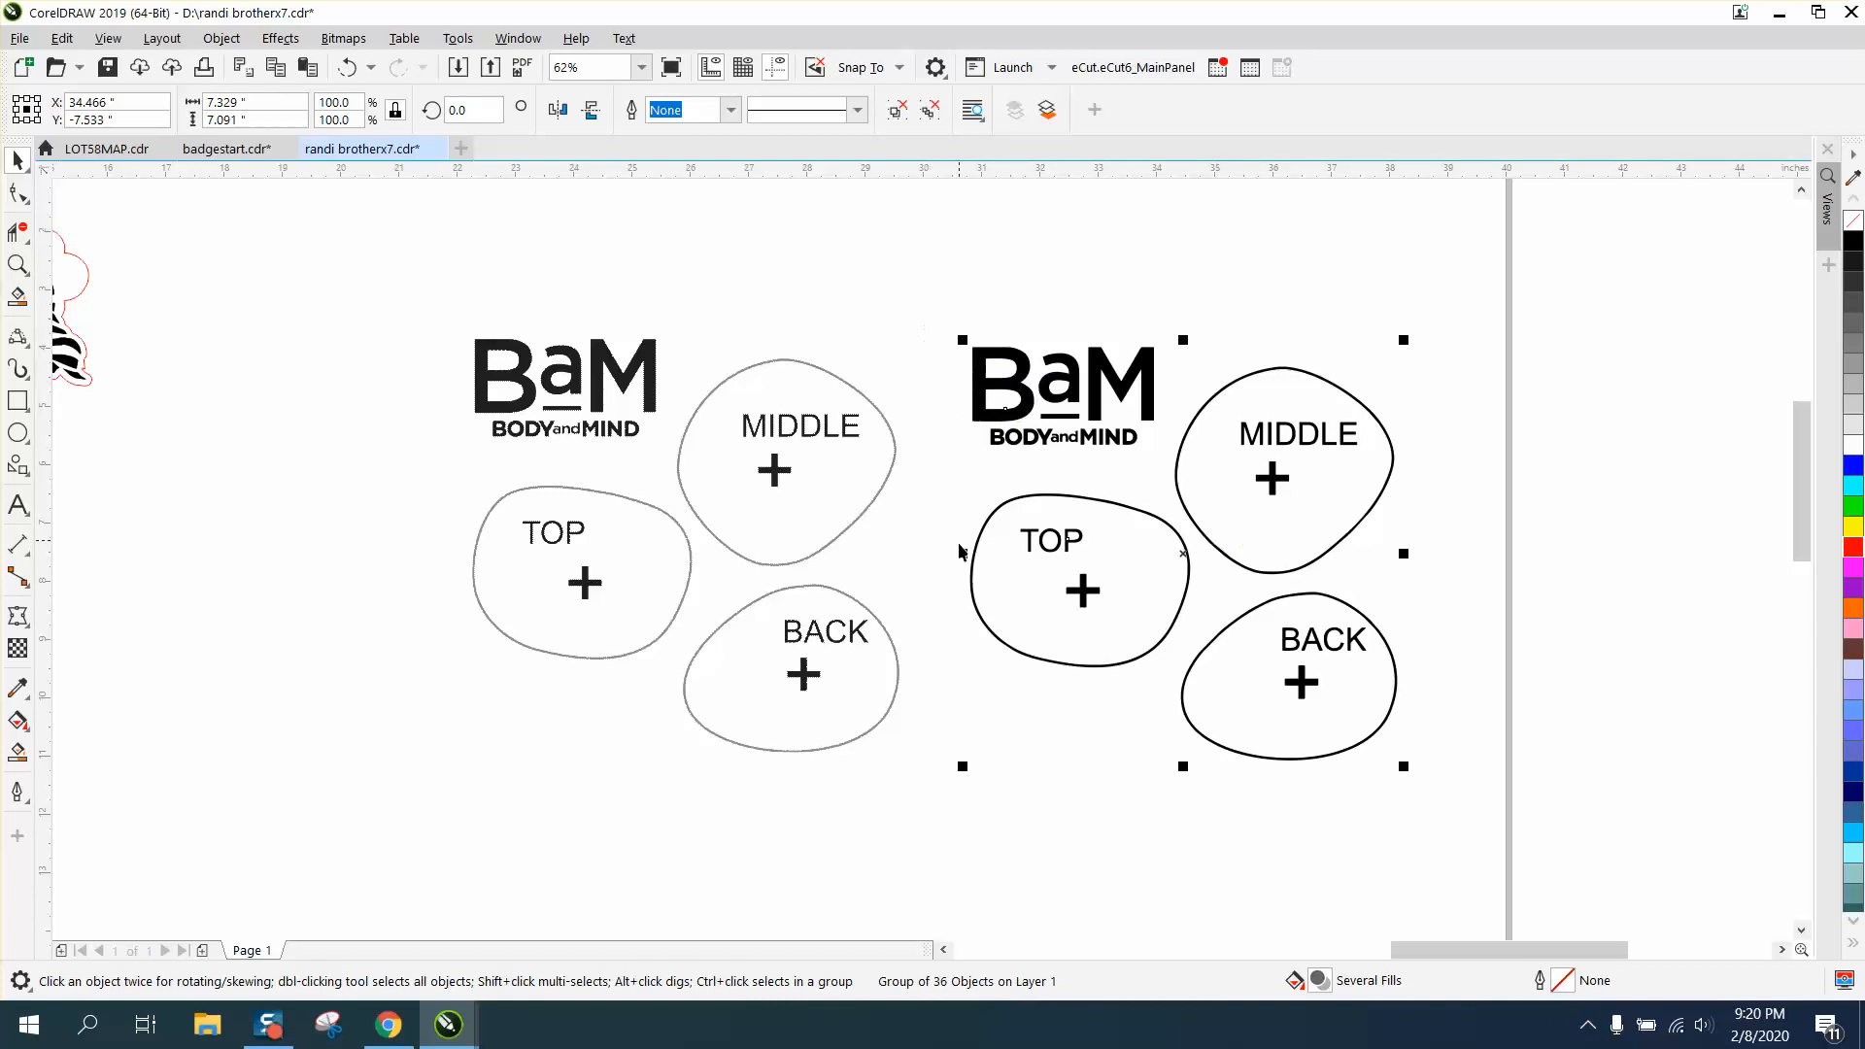
mouse_move(940, 496)
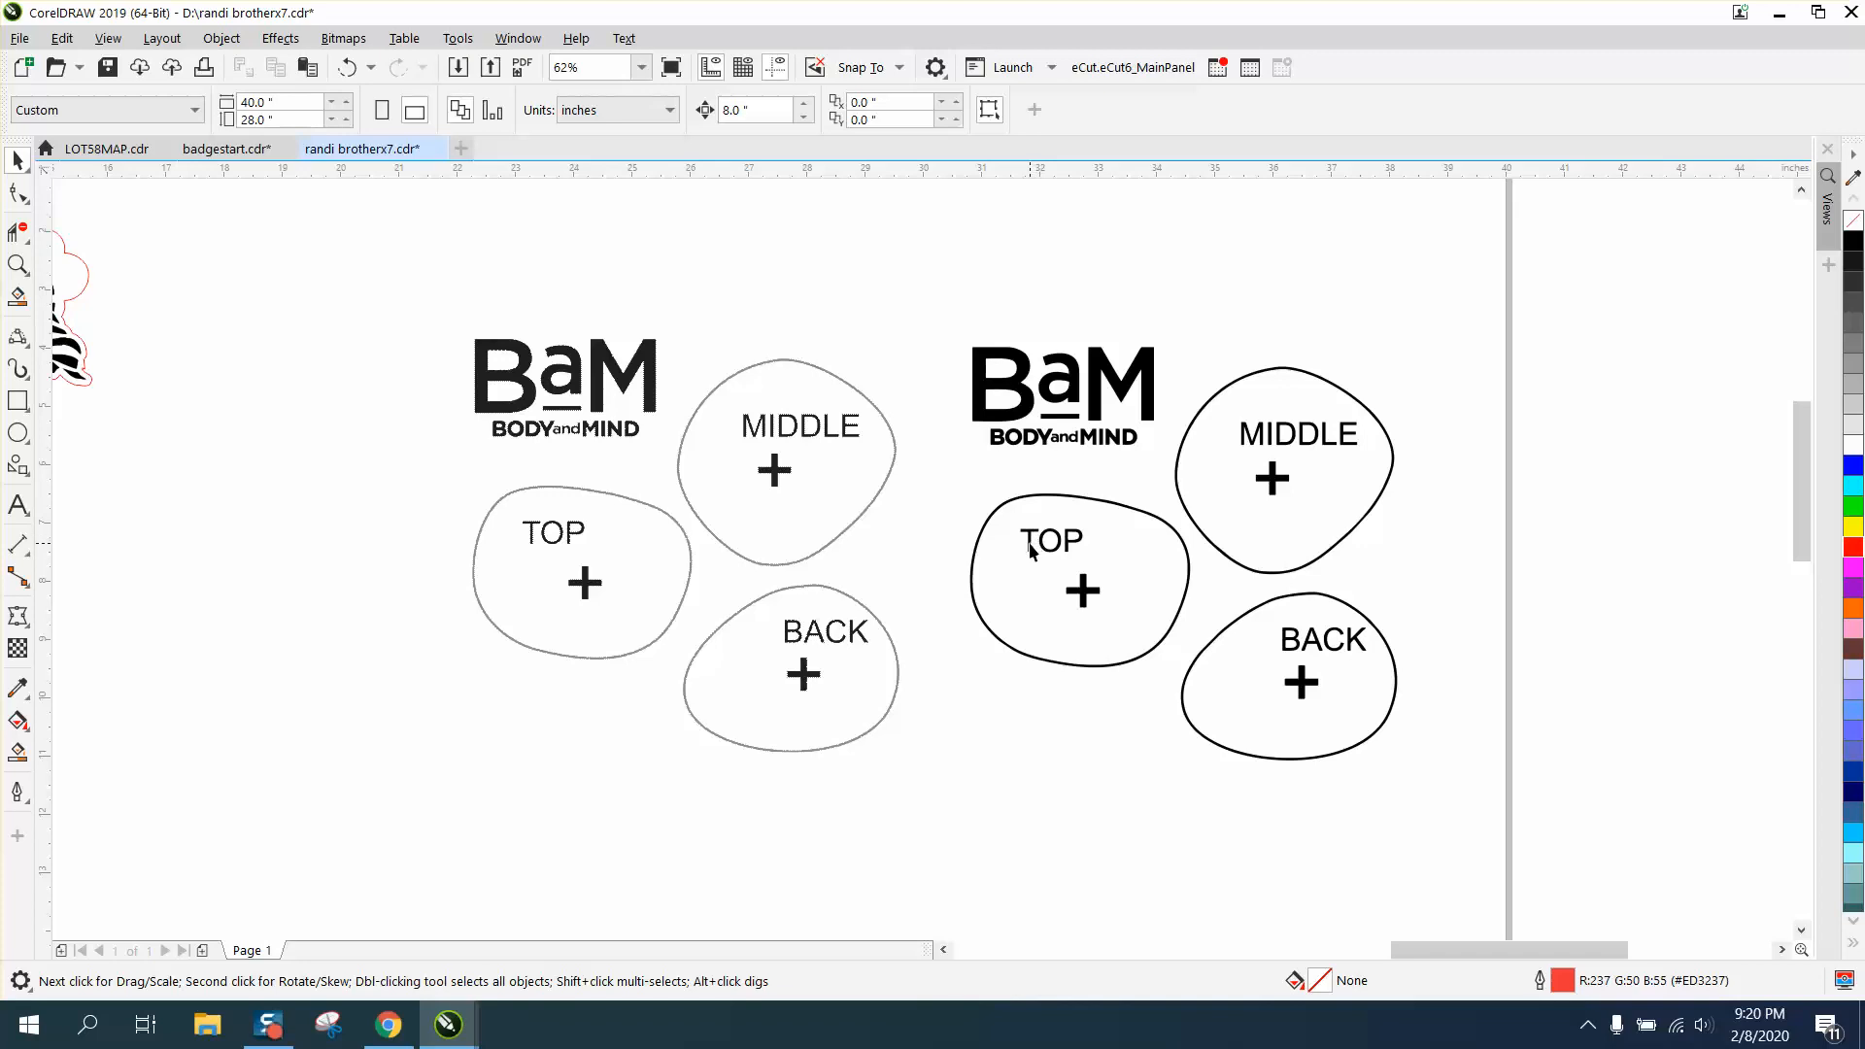
Step: Ungroup the trace and move the TOP label and plus sign out, leaving the TOP blob empty
click(219, 37)
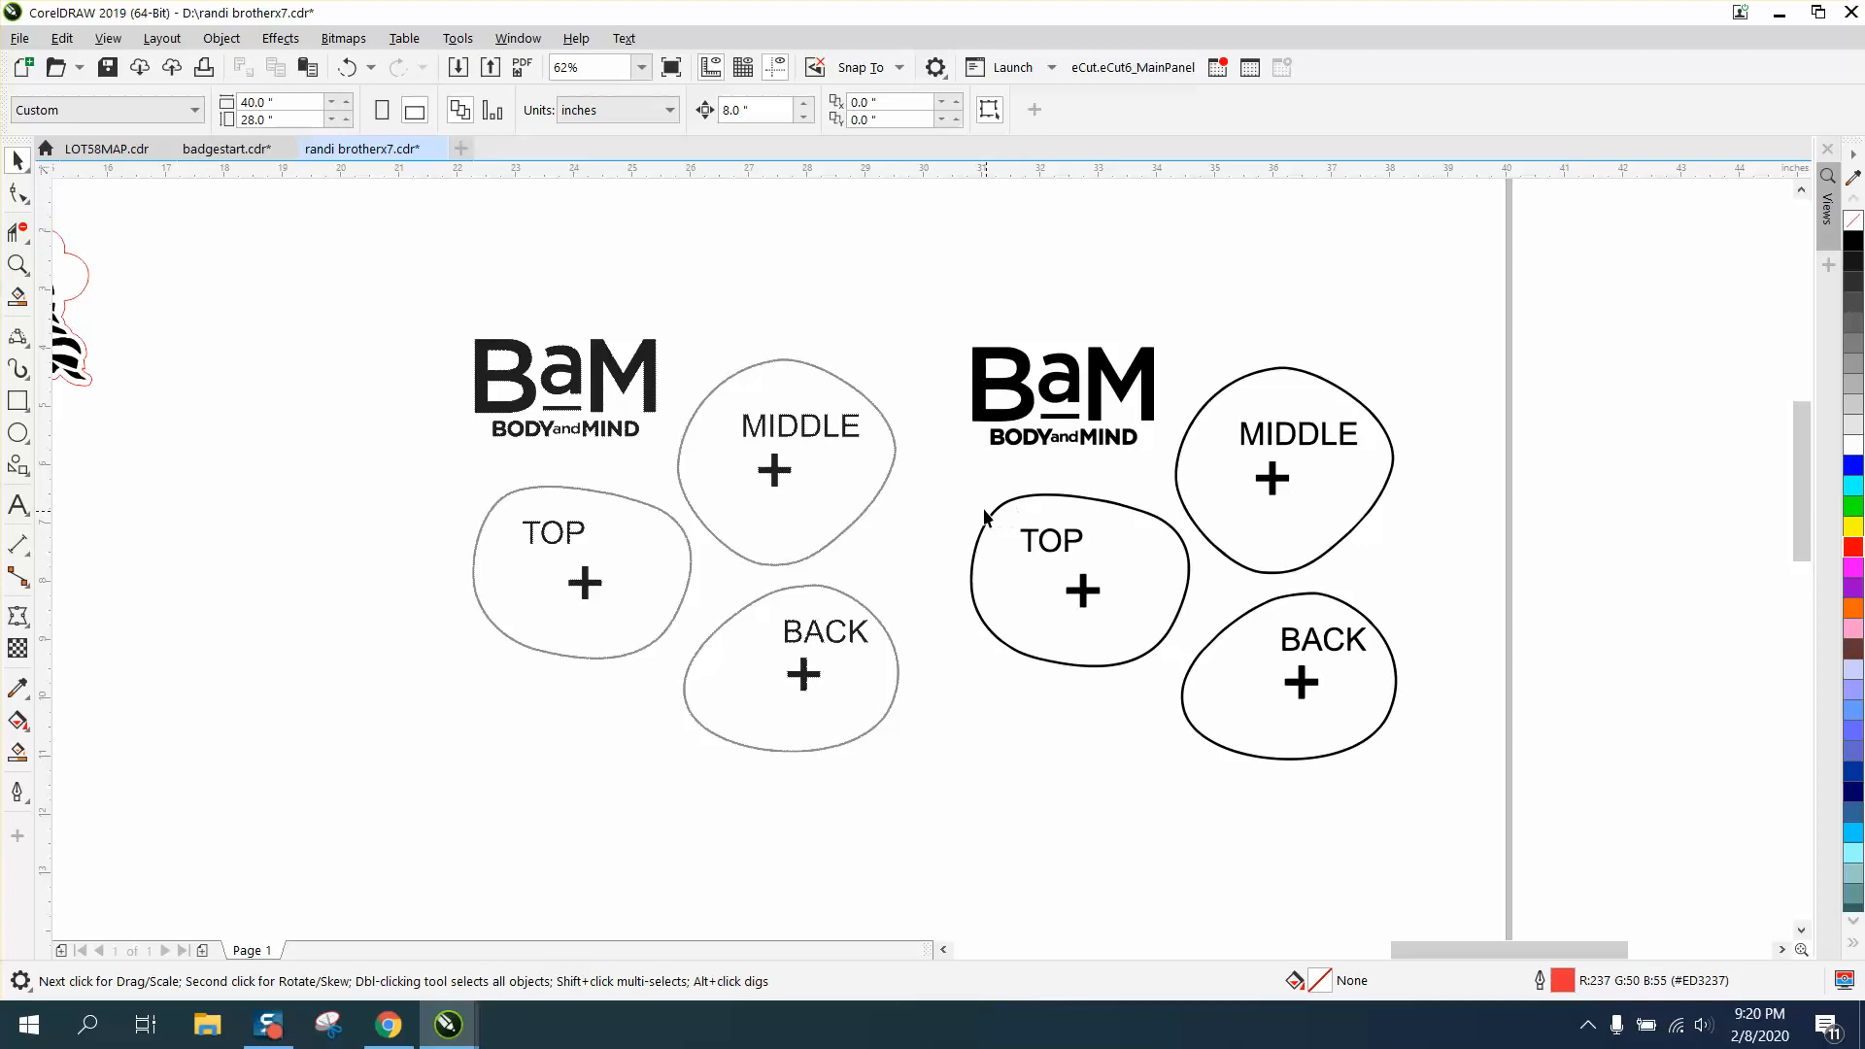
click(1076, 583)
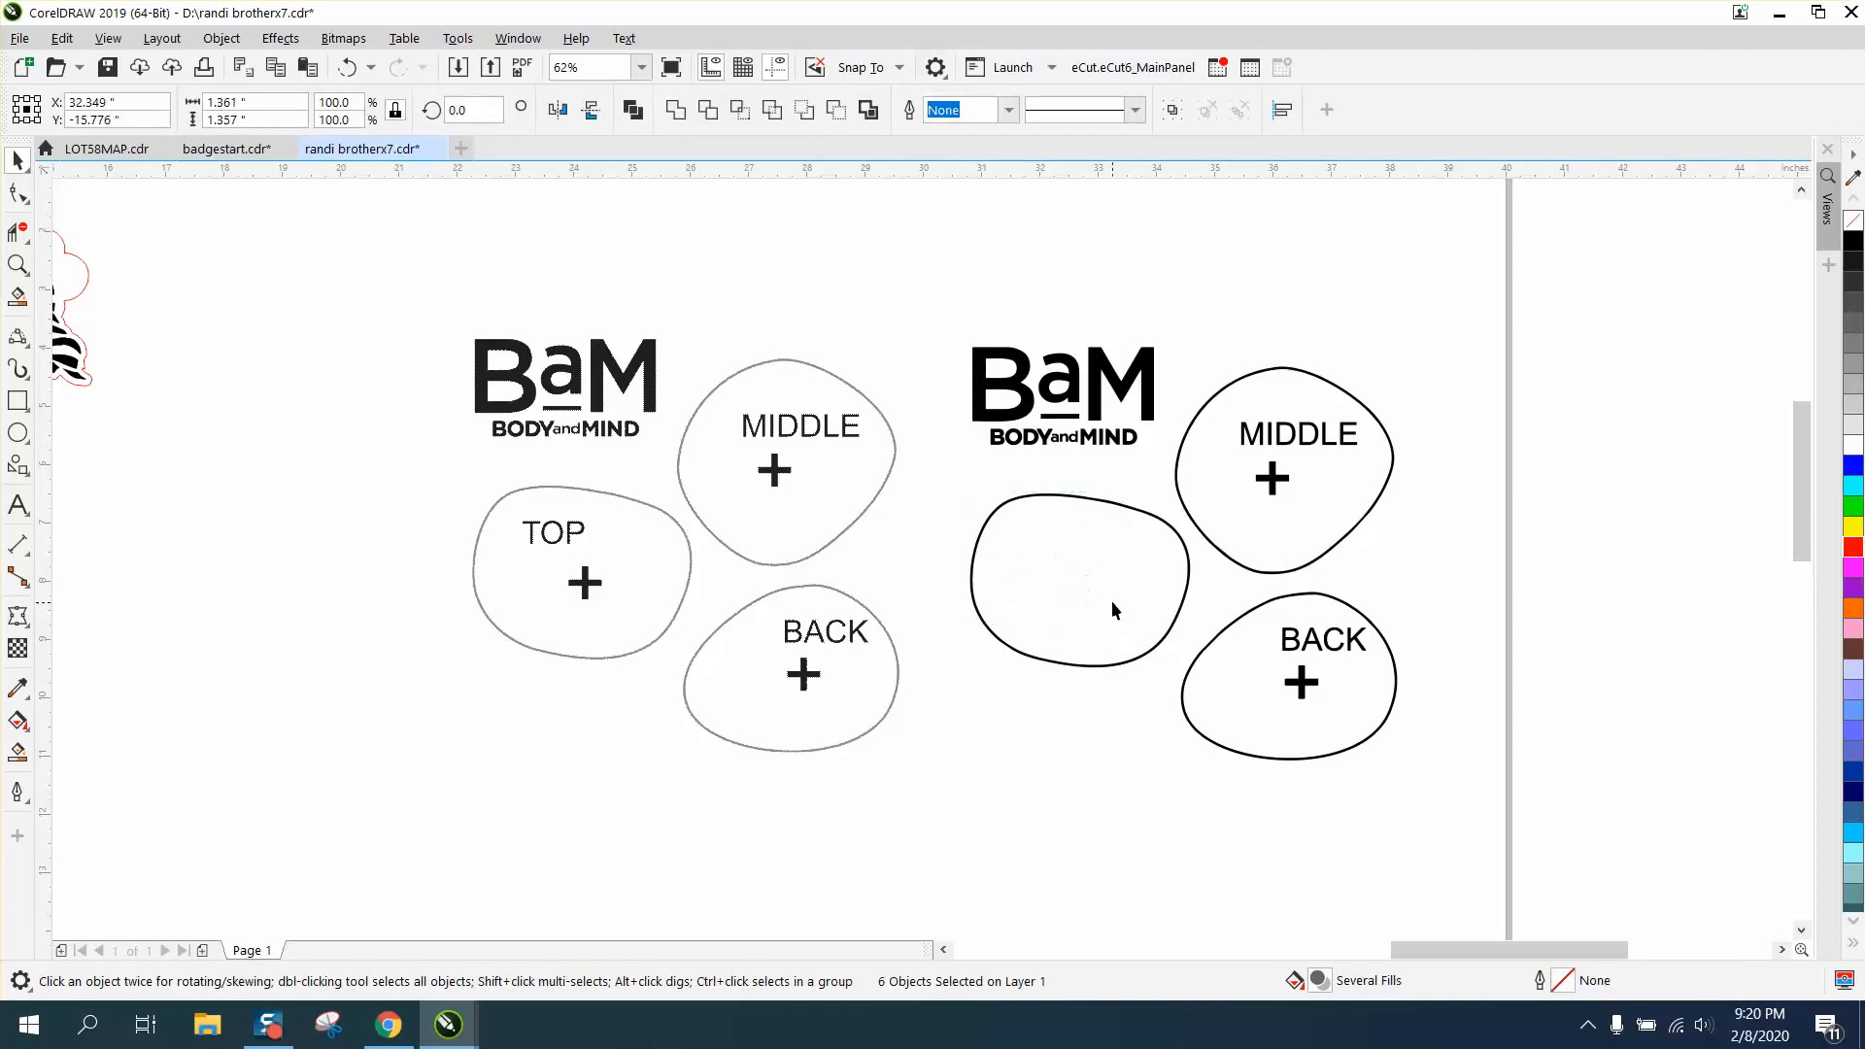
click(1078, 579)
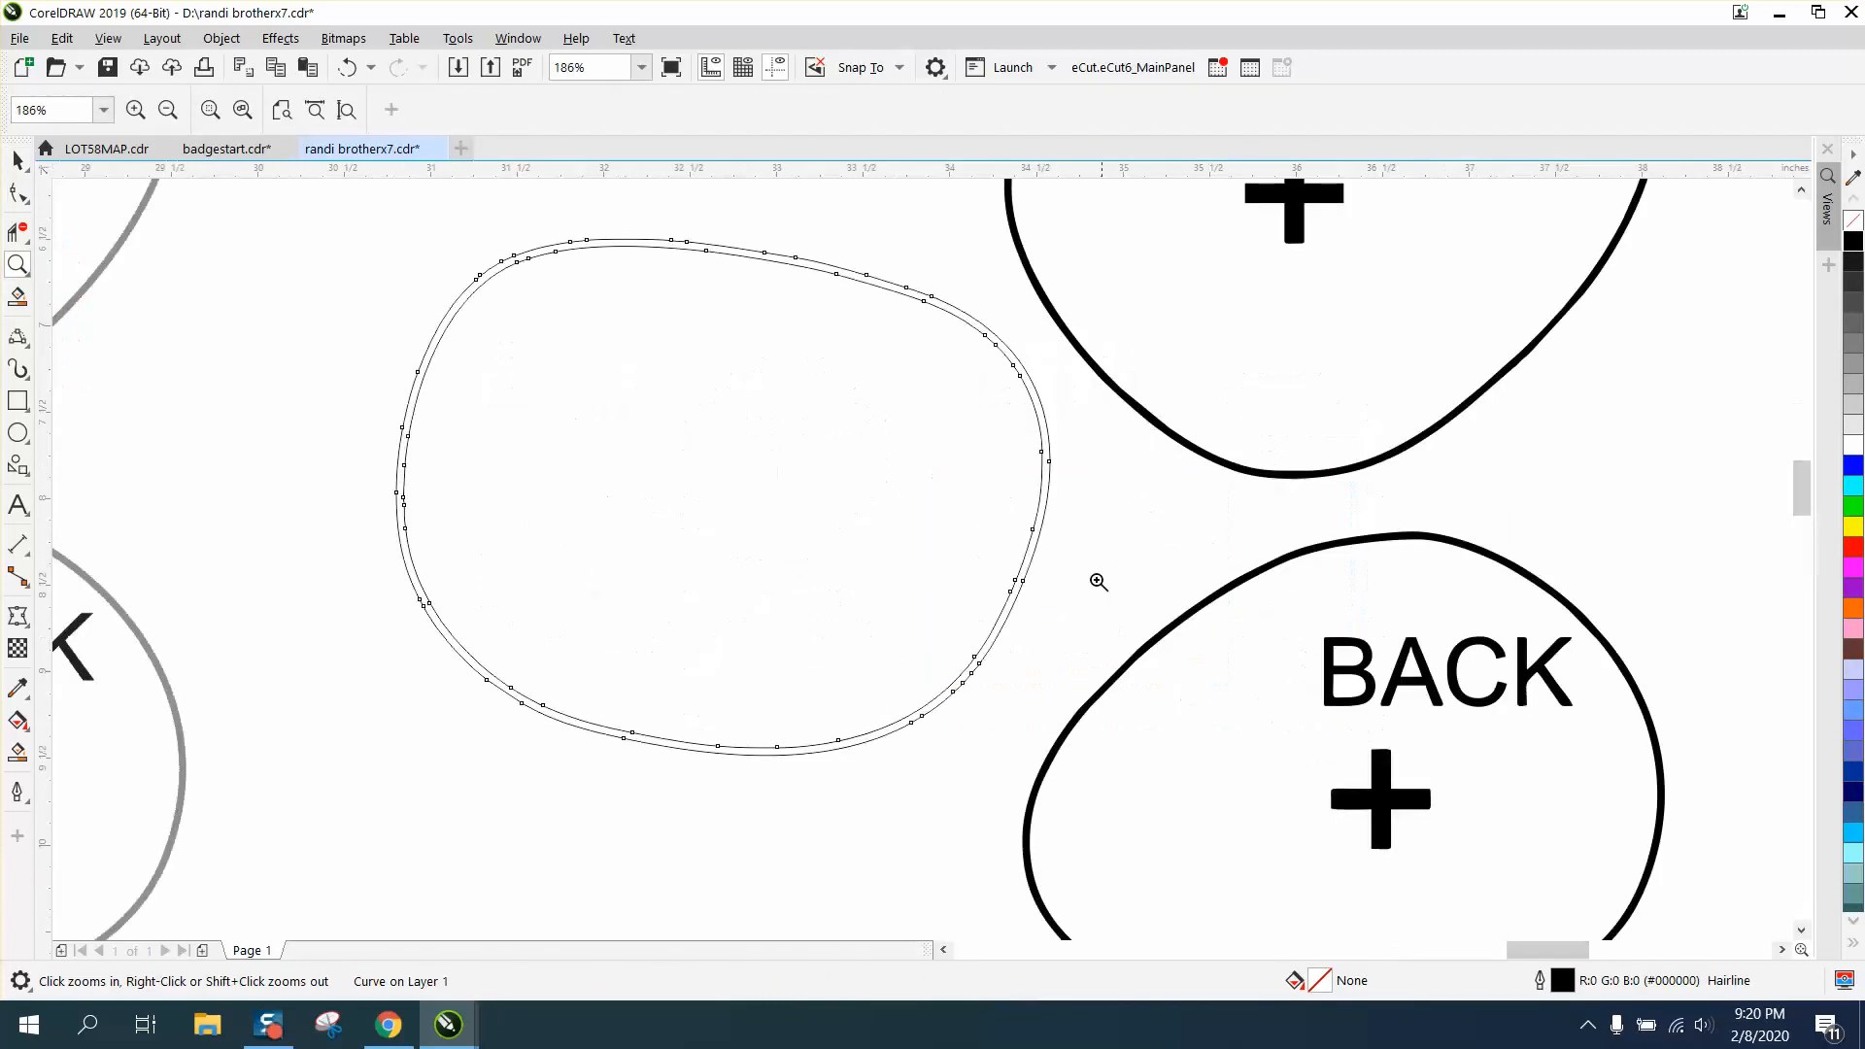
mouse_move(241, 280)
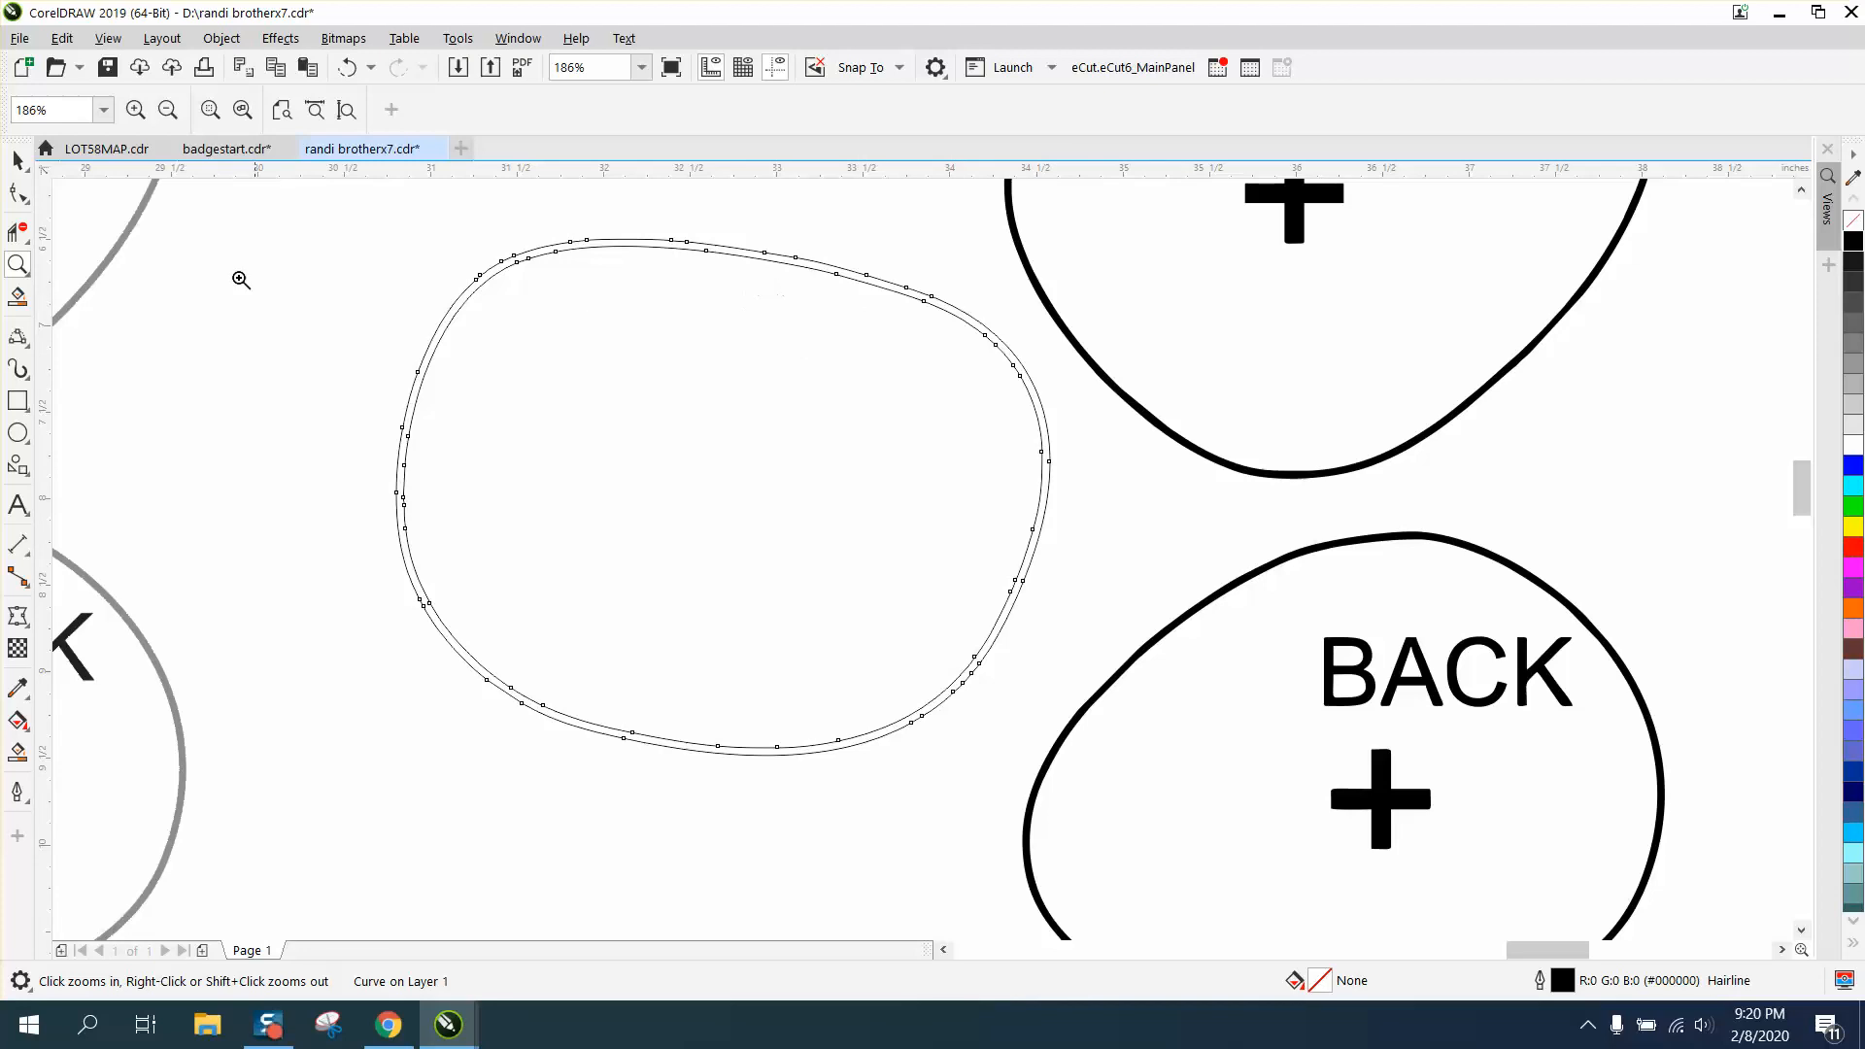
mouse_move(538, 274)
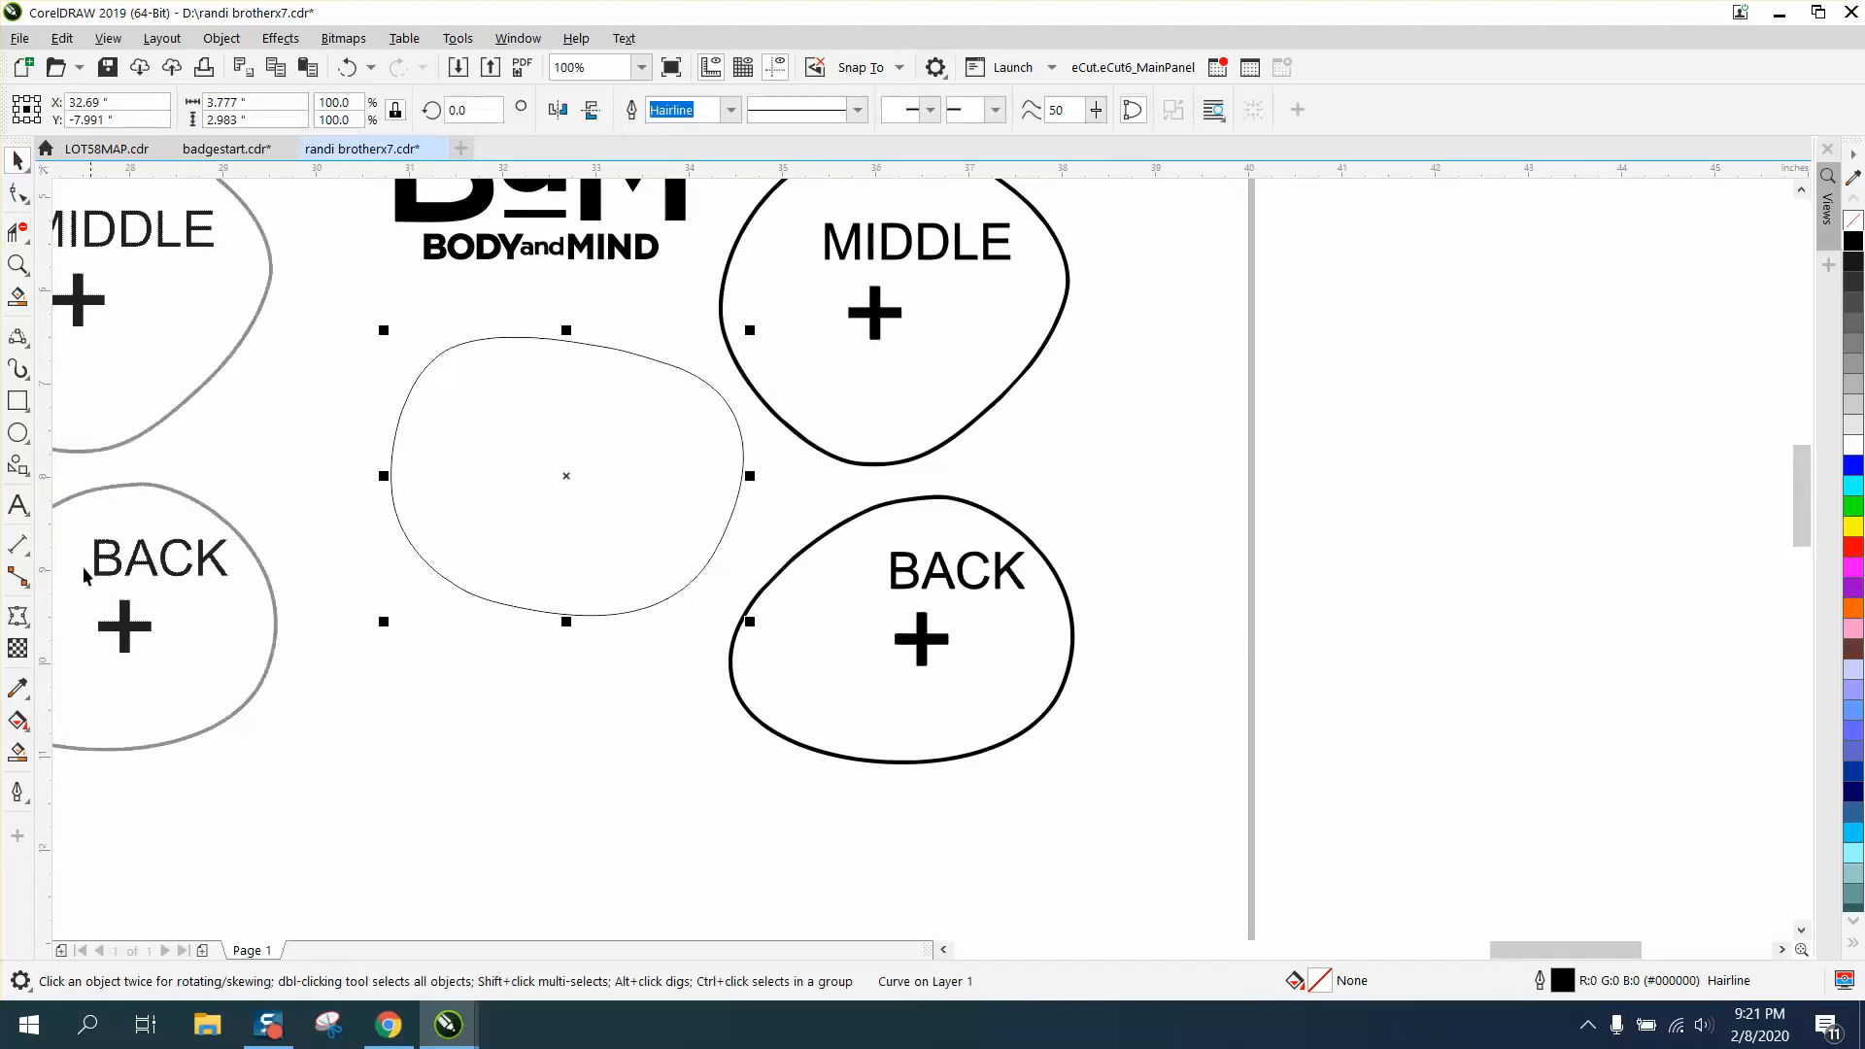
Step: Smart Fill the empty TOP blob into a new single red hairline shape for the label and plus
click(20, 719)
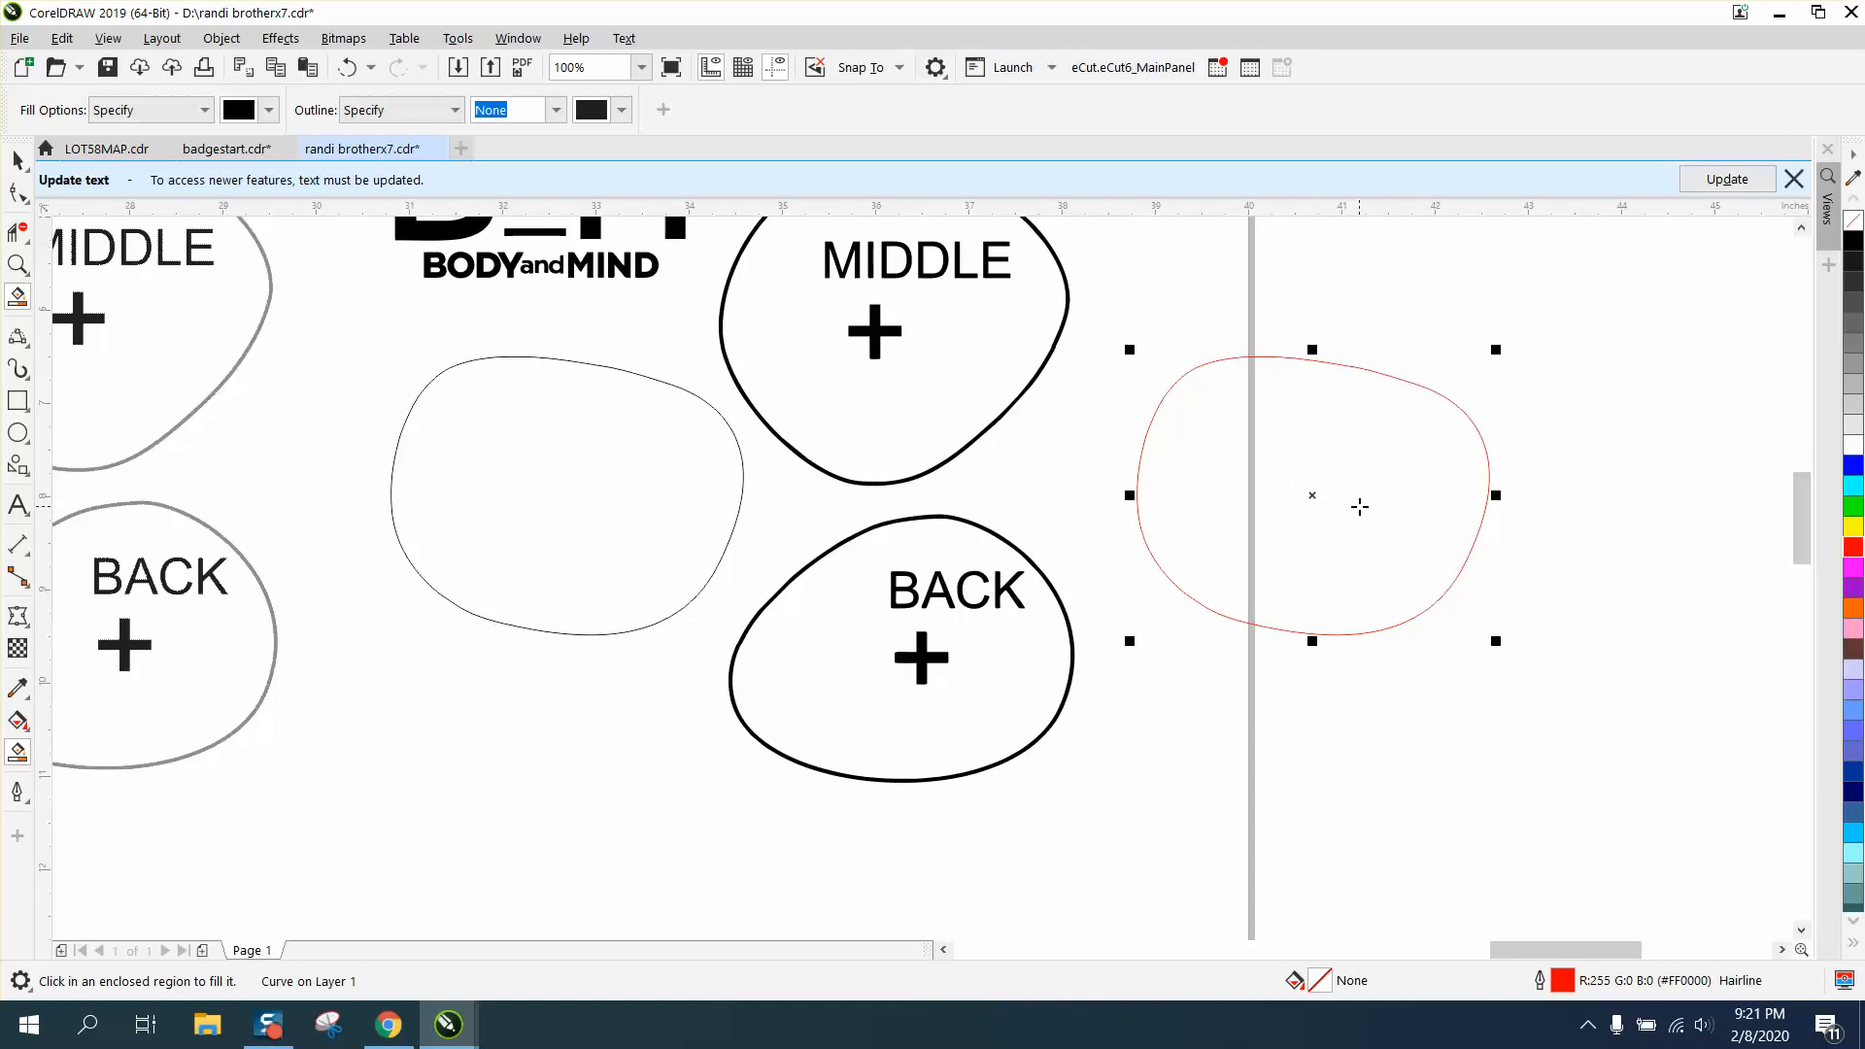
click(566, 495)
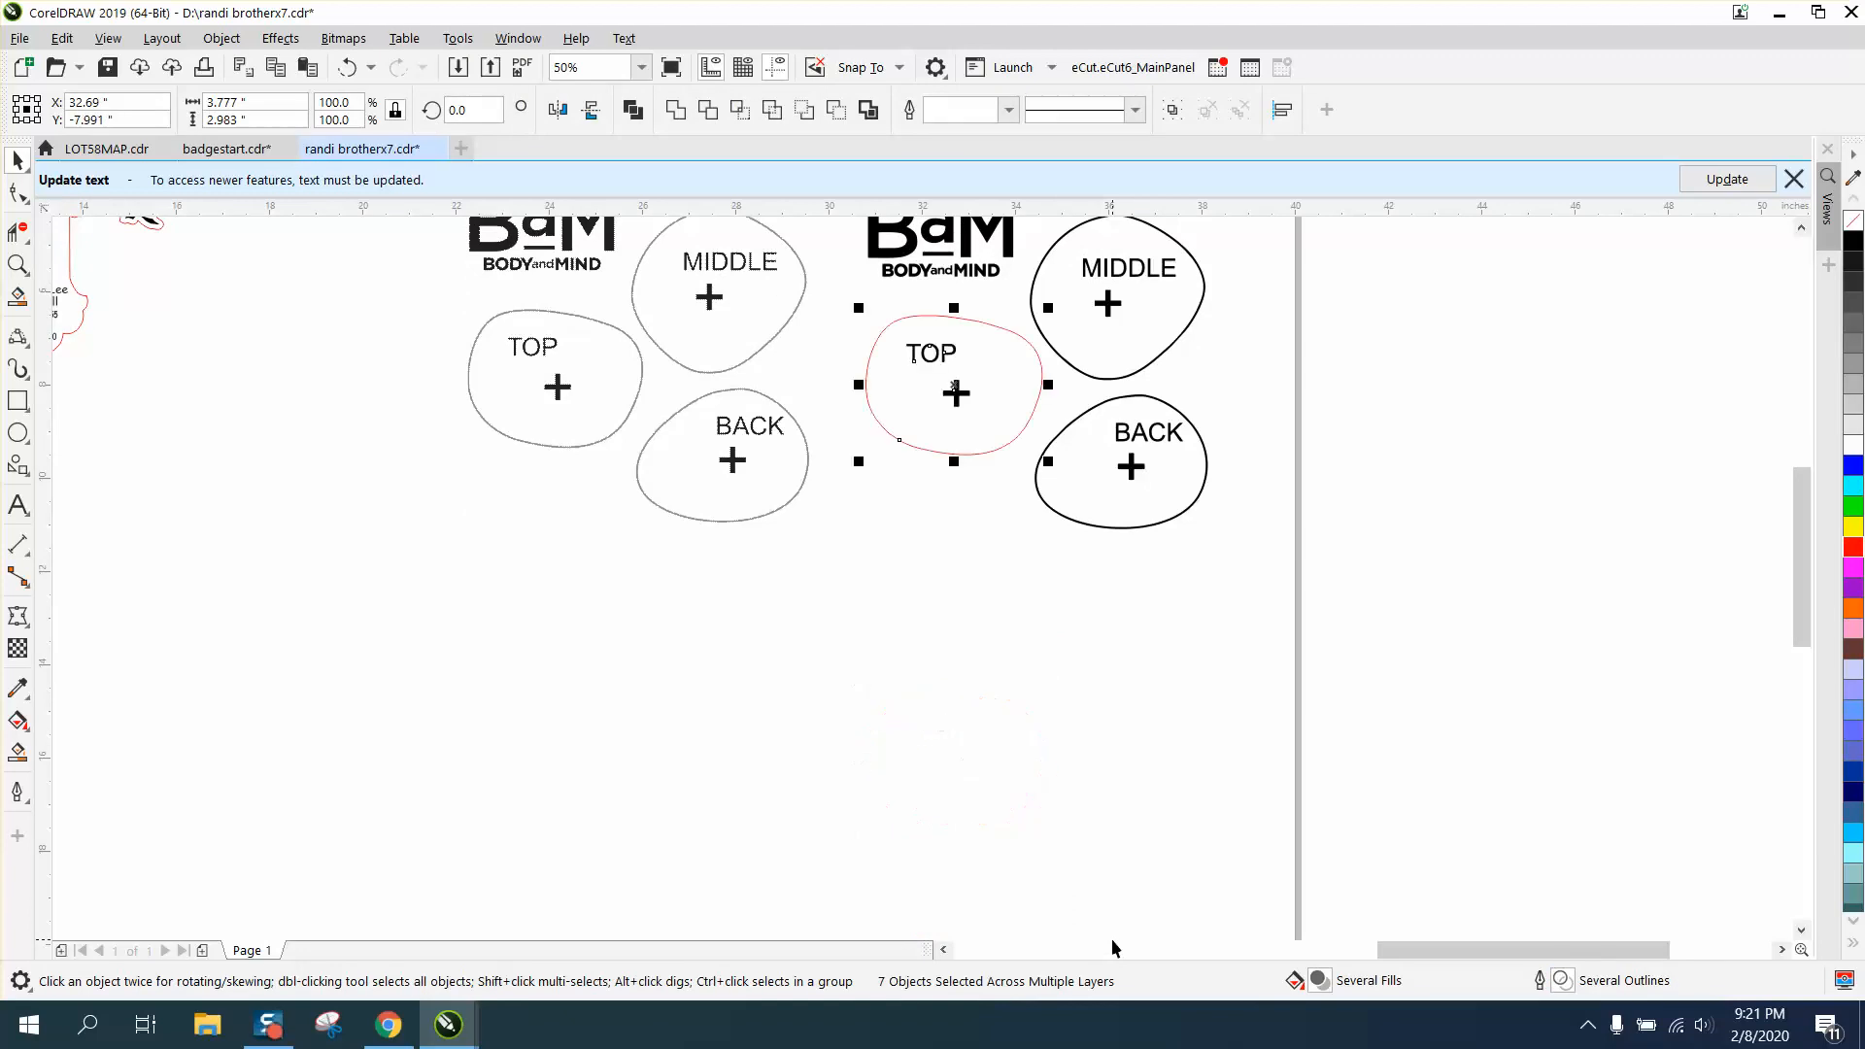
click(943, 536)
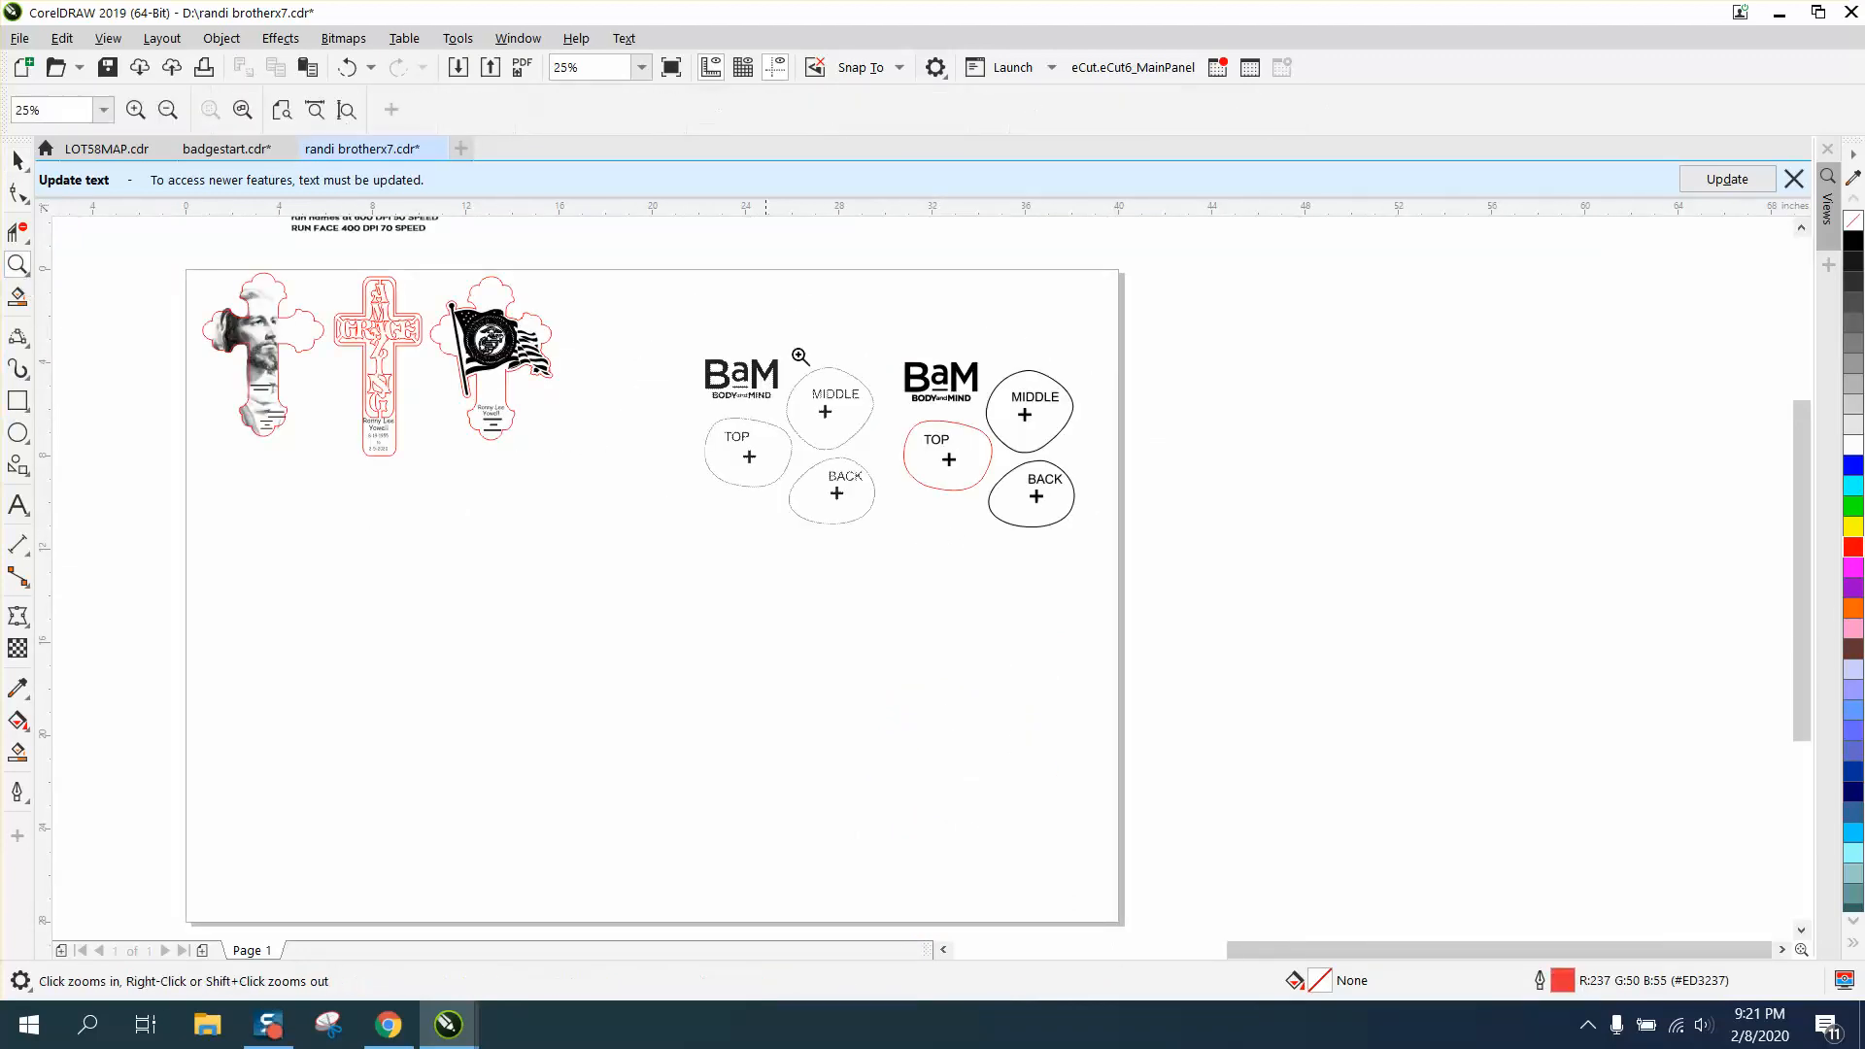
click(800, 355)
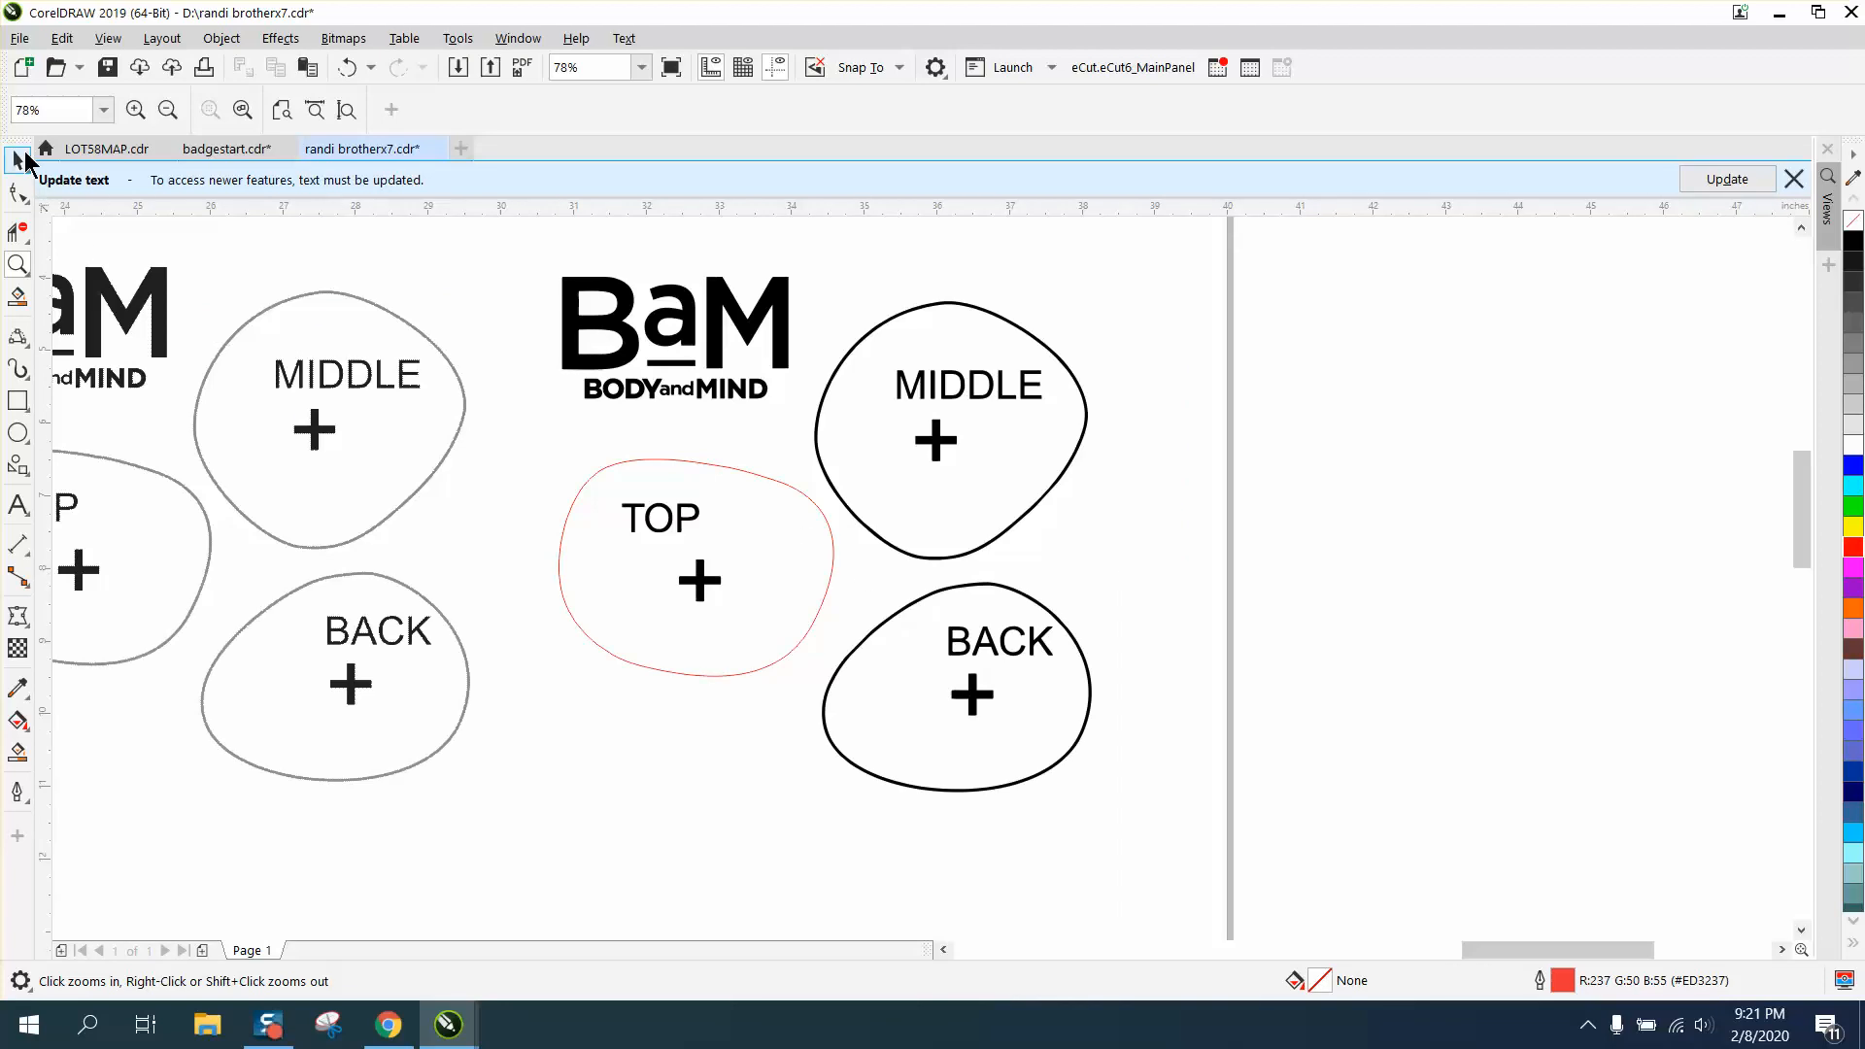
Step: Give the new MIDDLE shape a red hairline outline and remove the old black traced MIDDLE outline
click(17, 161)
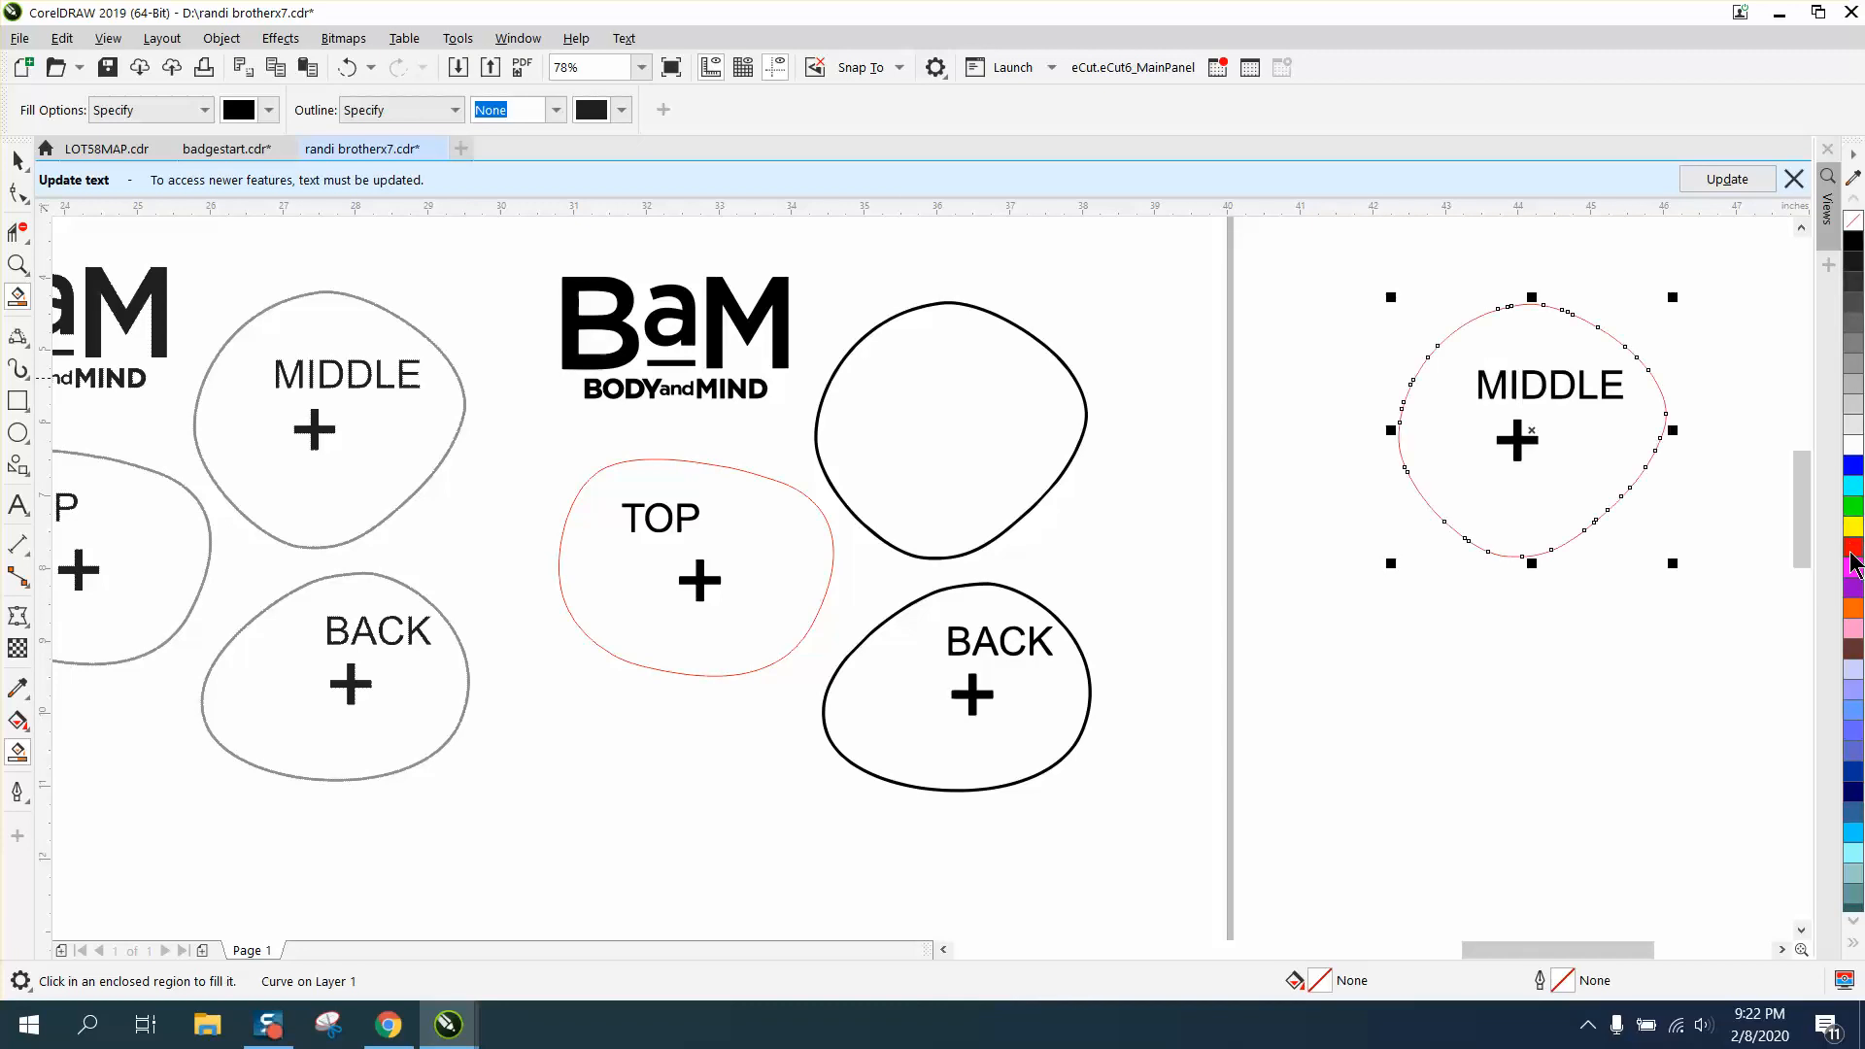
click(1852, 546)
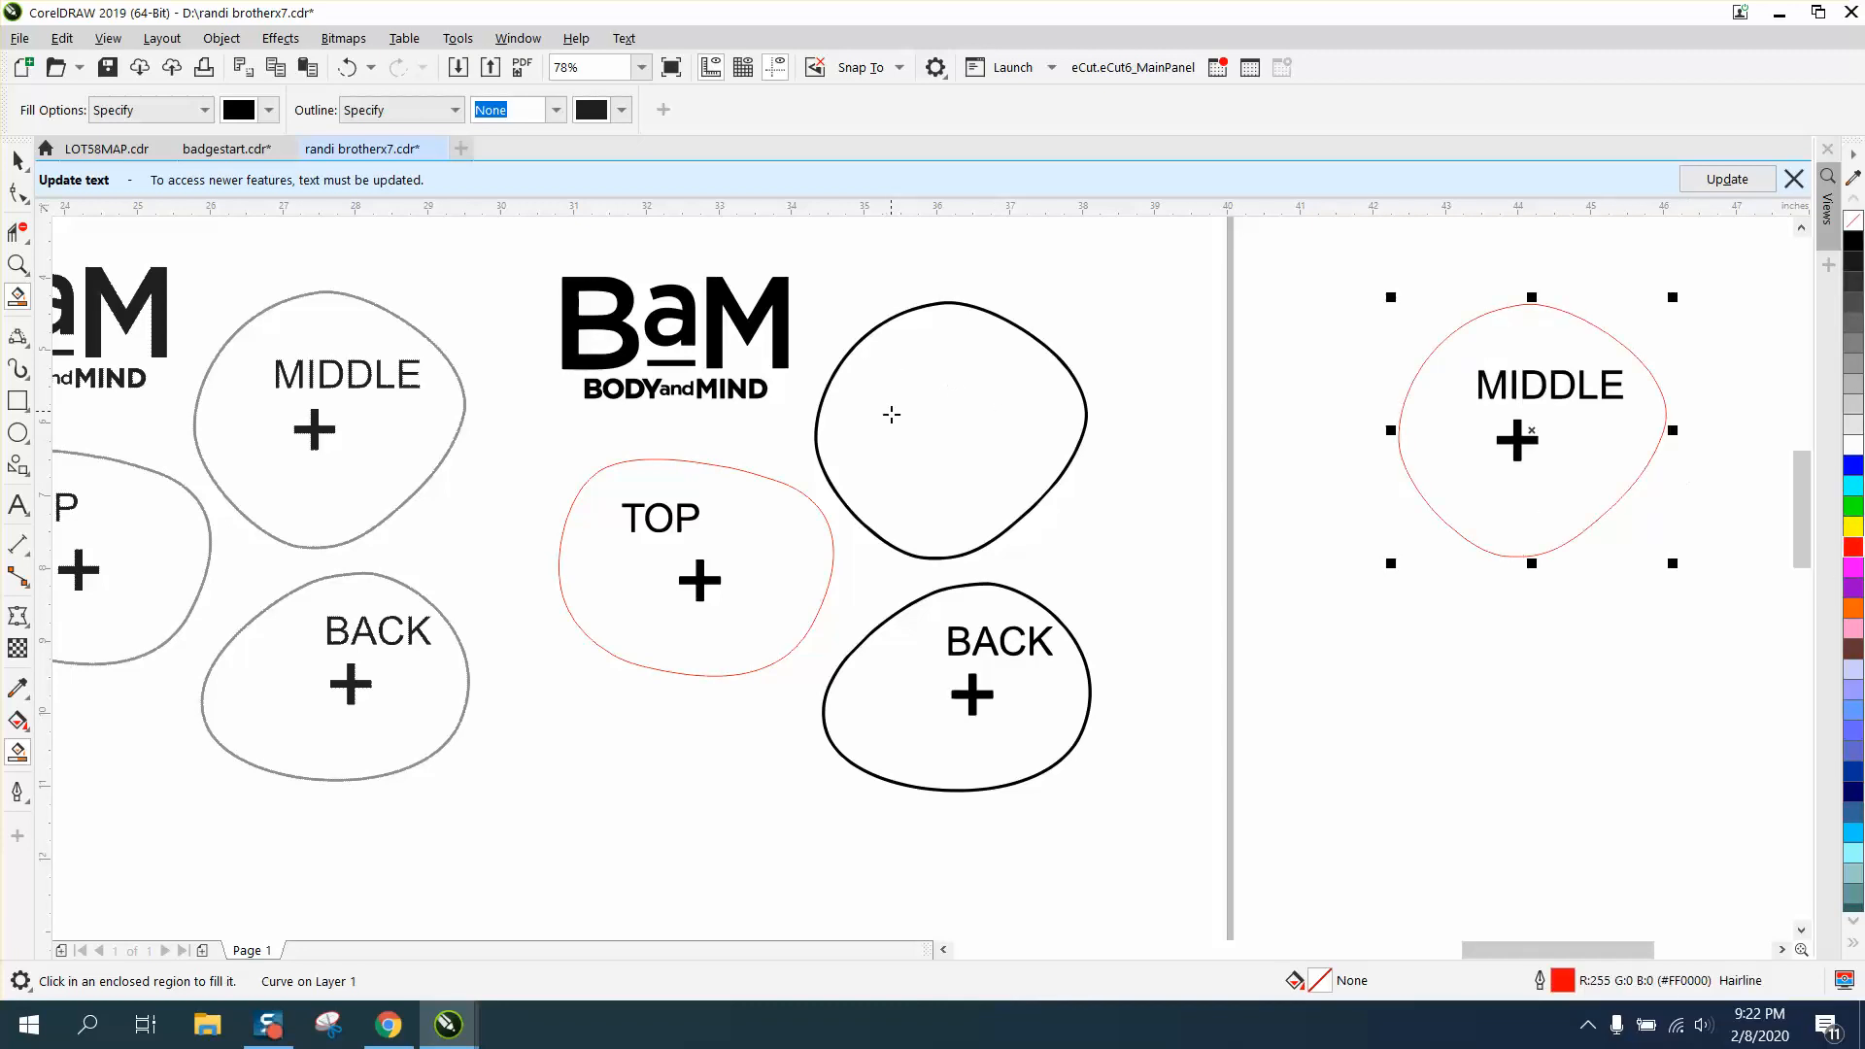
mouse_move(21, 156)
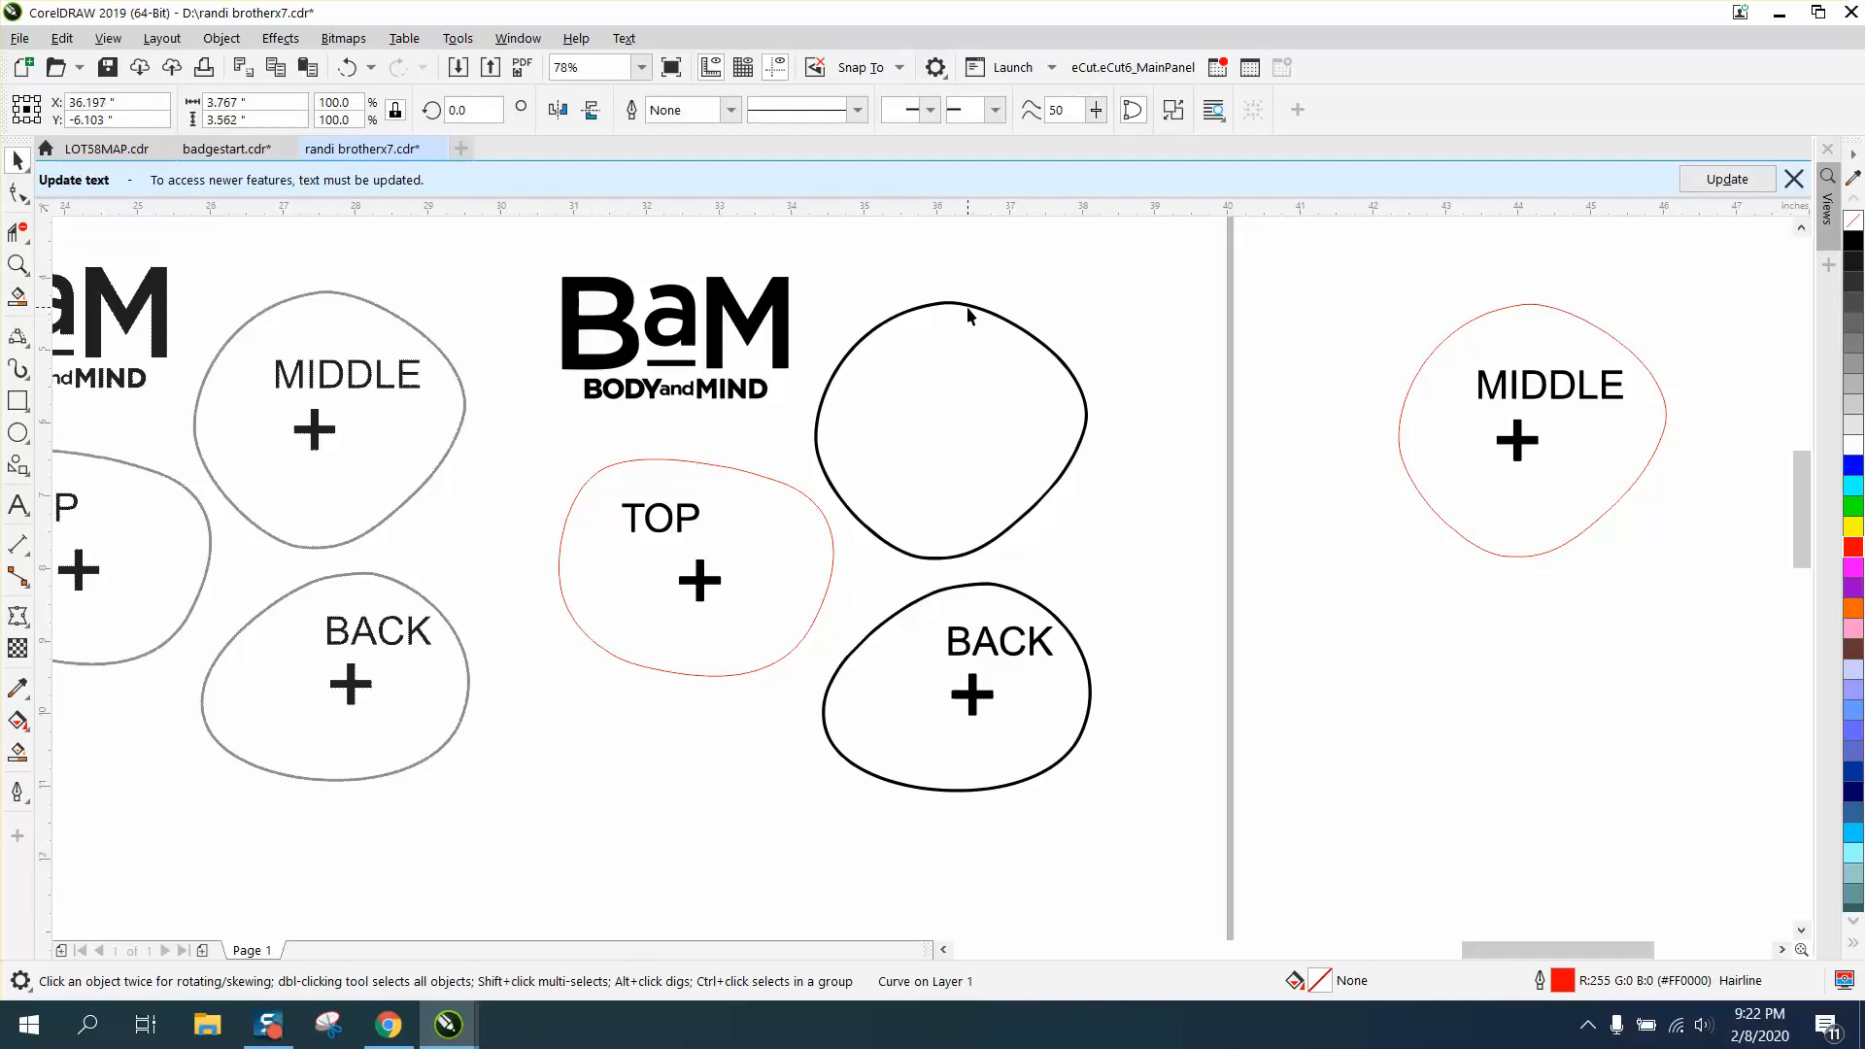
click(950, 428)
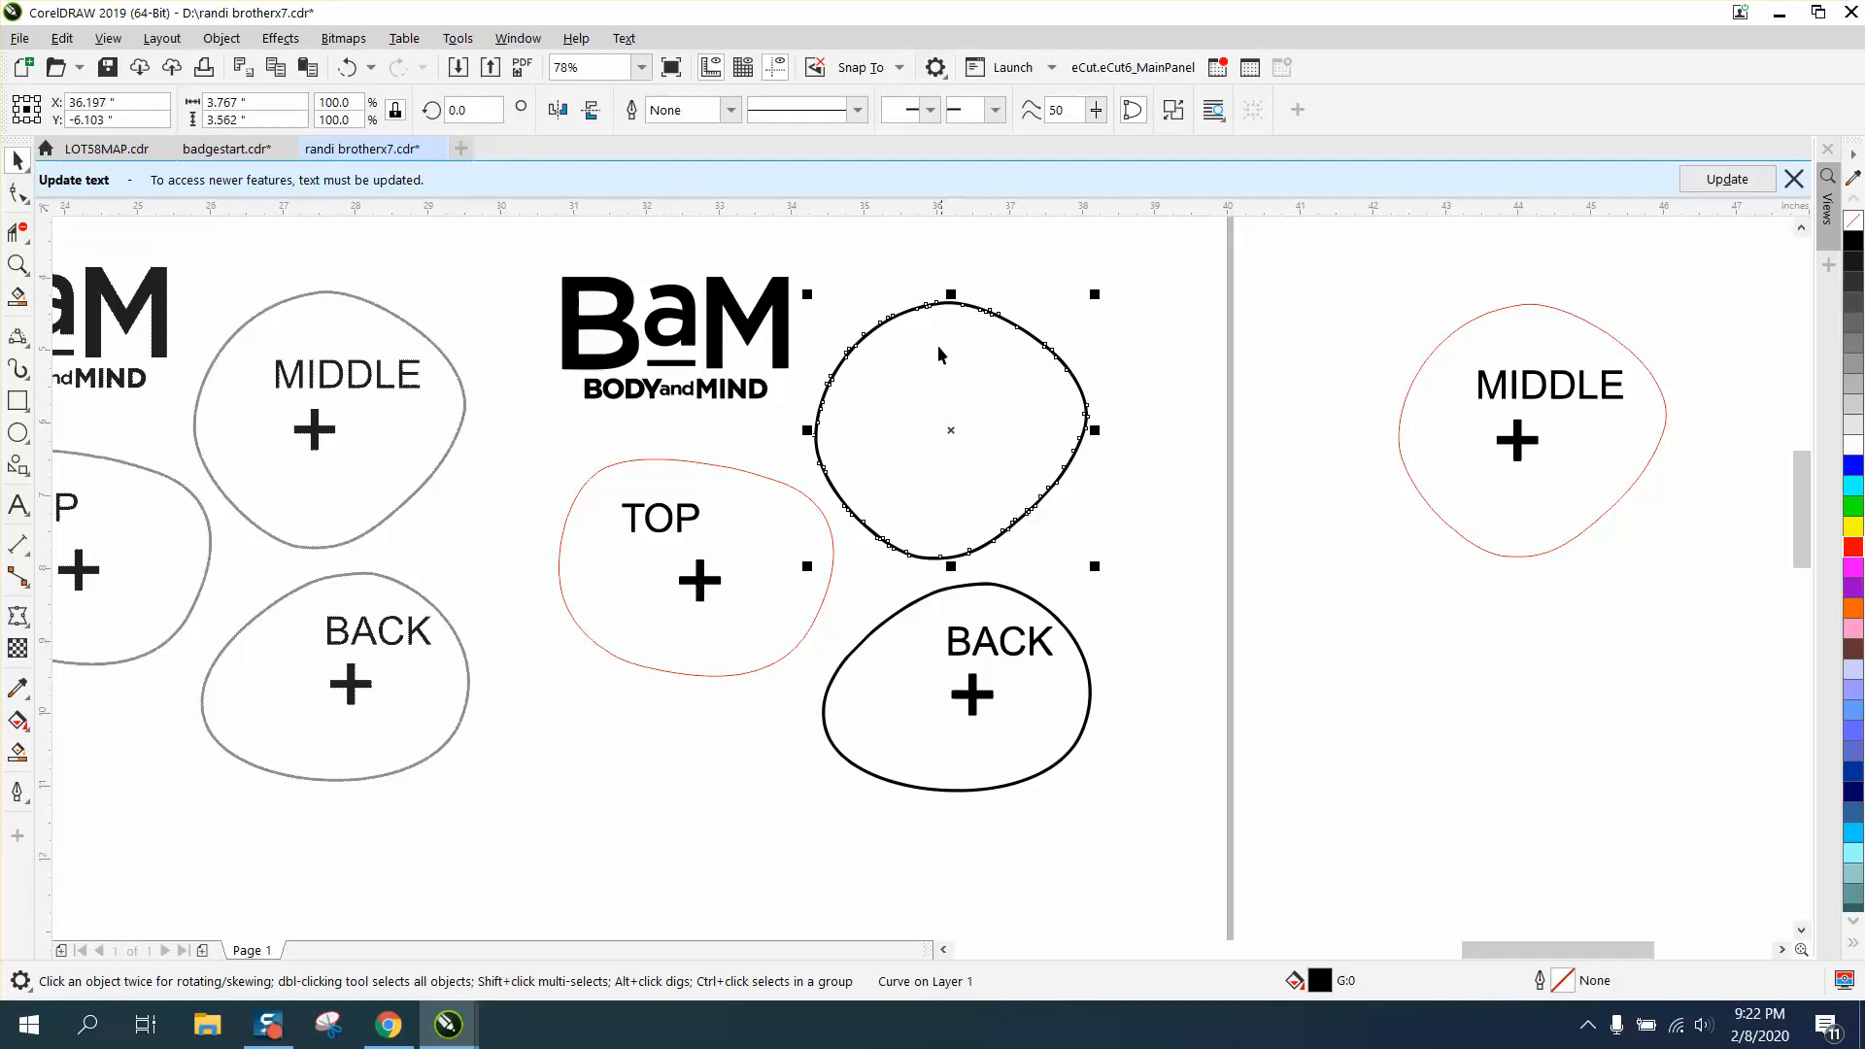
mouse_move(872, 272)
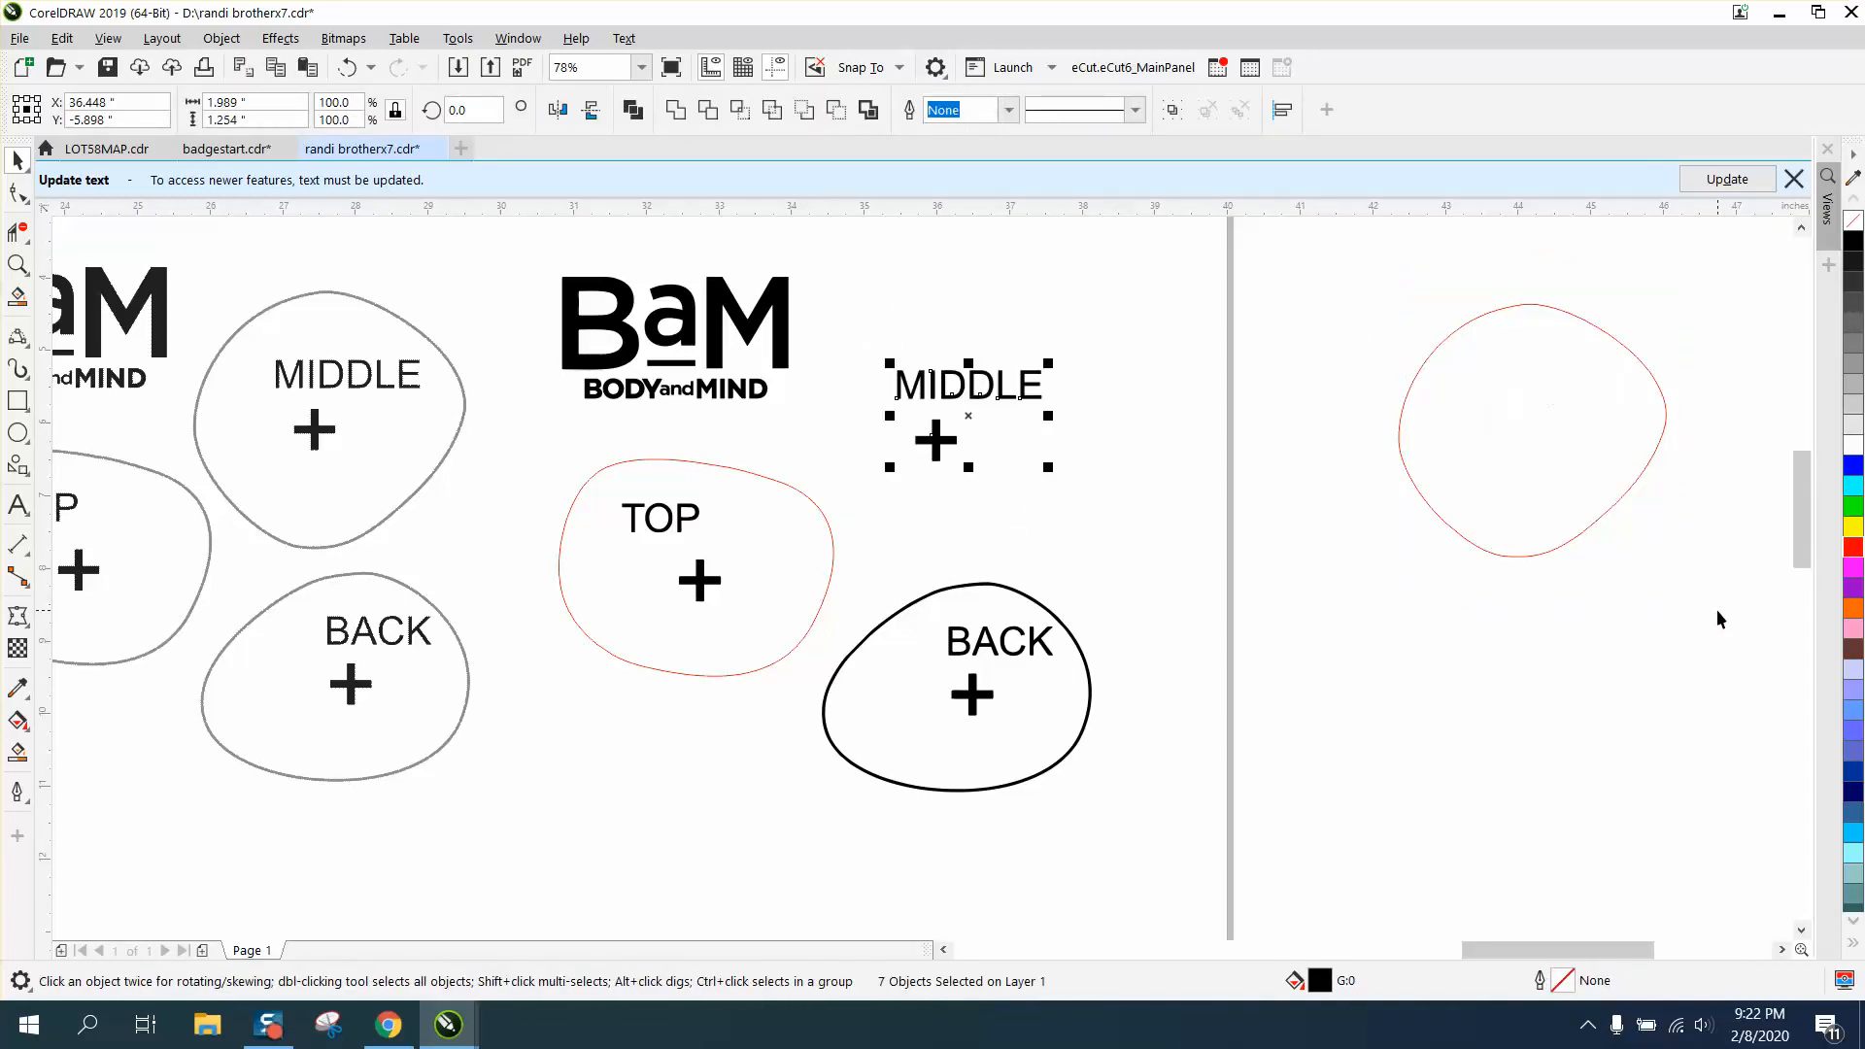
click(1532, 429)
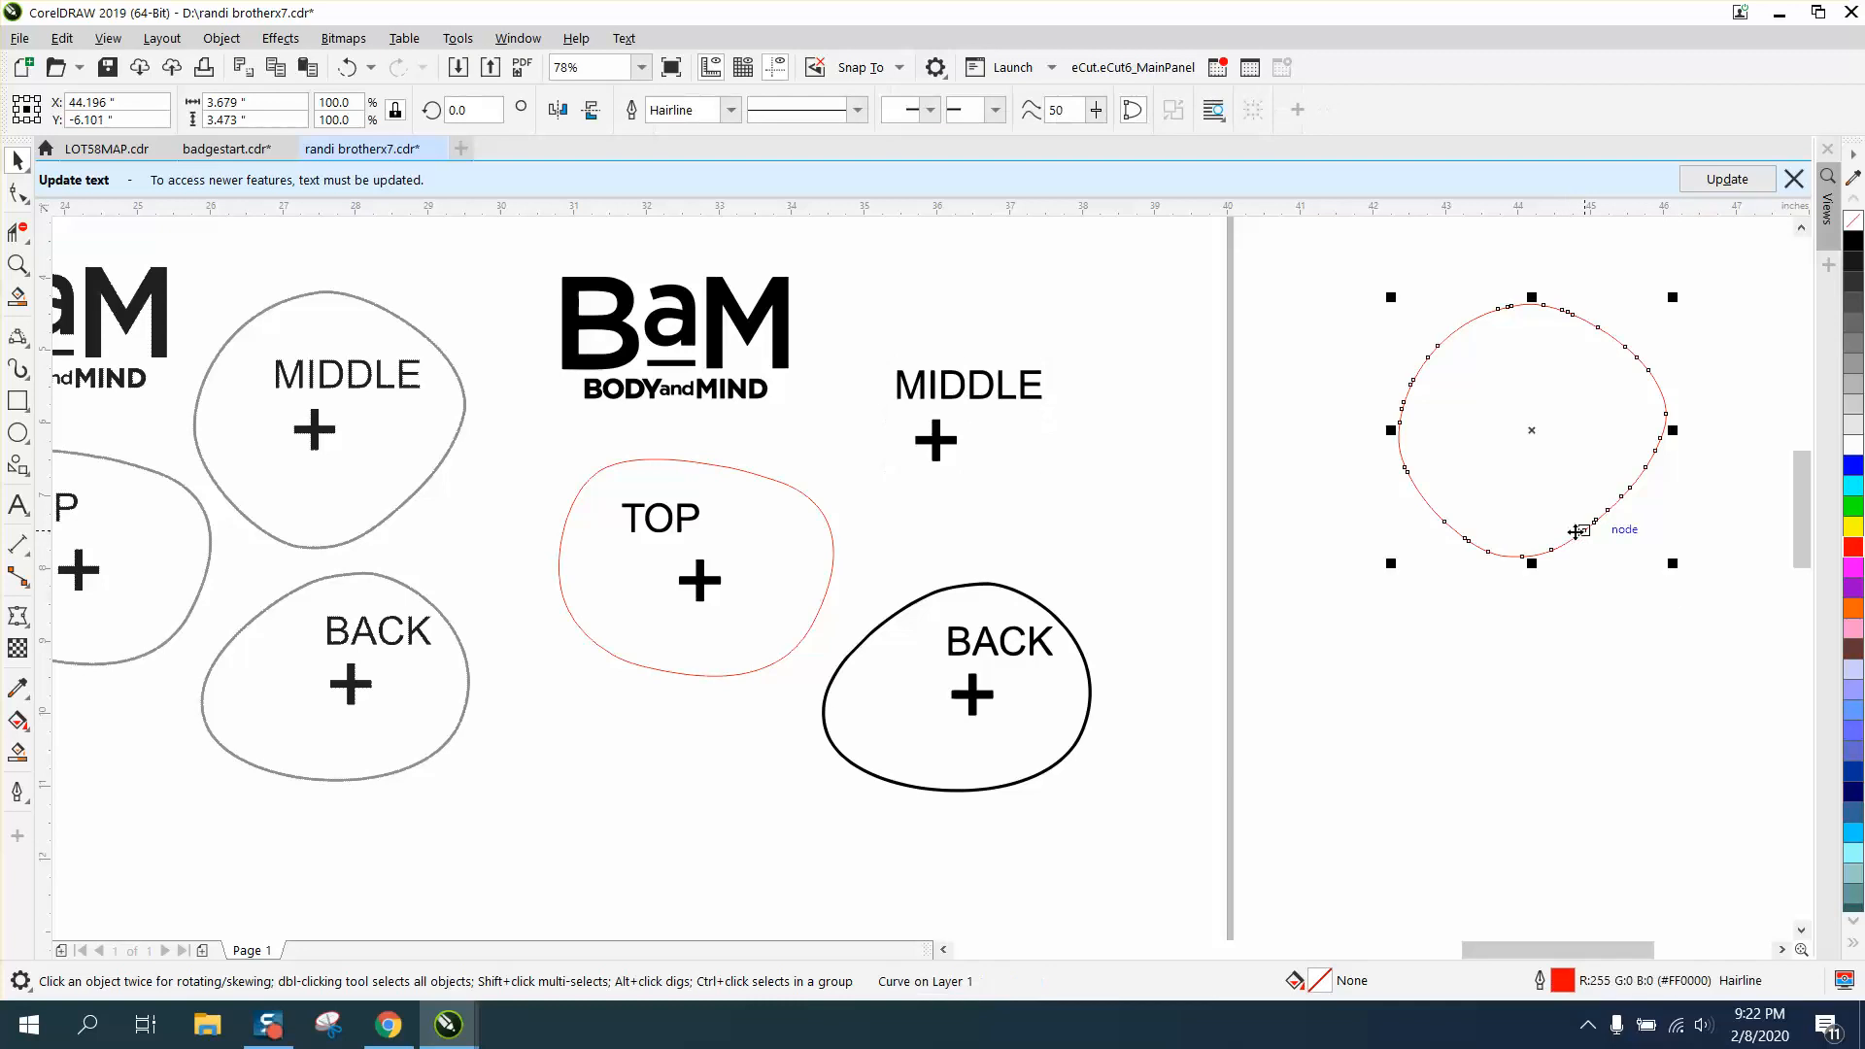